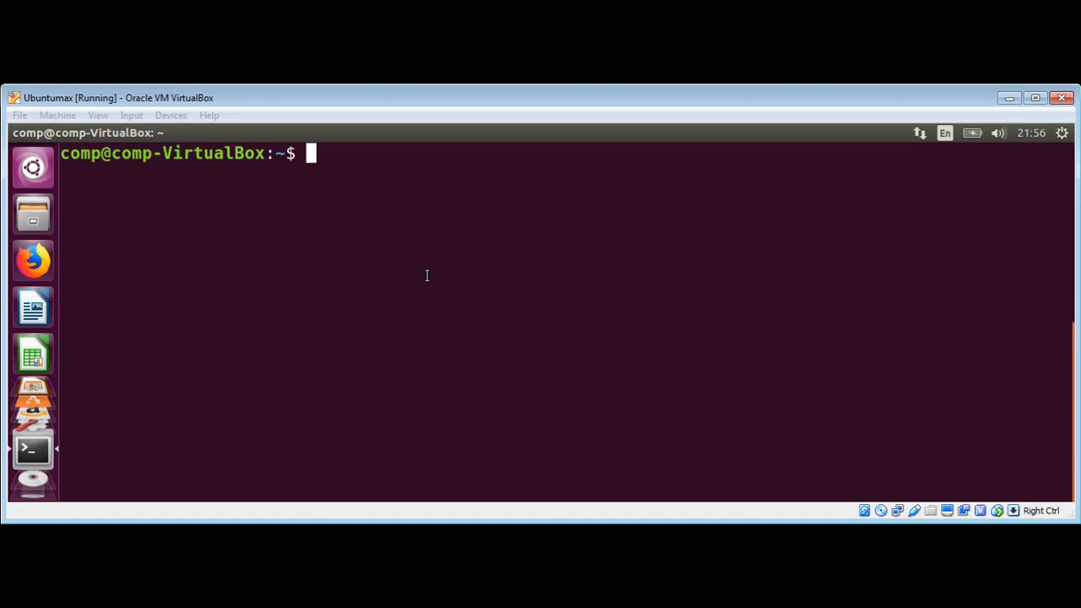
{"action": "mouse_move", "coordinate": [416, 159]}
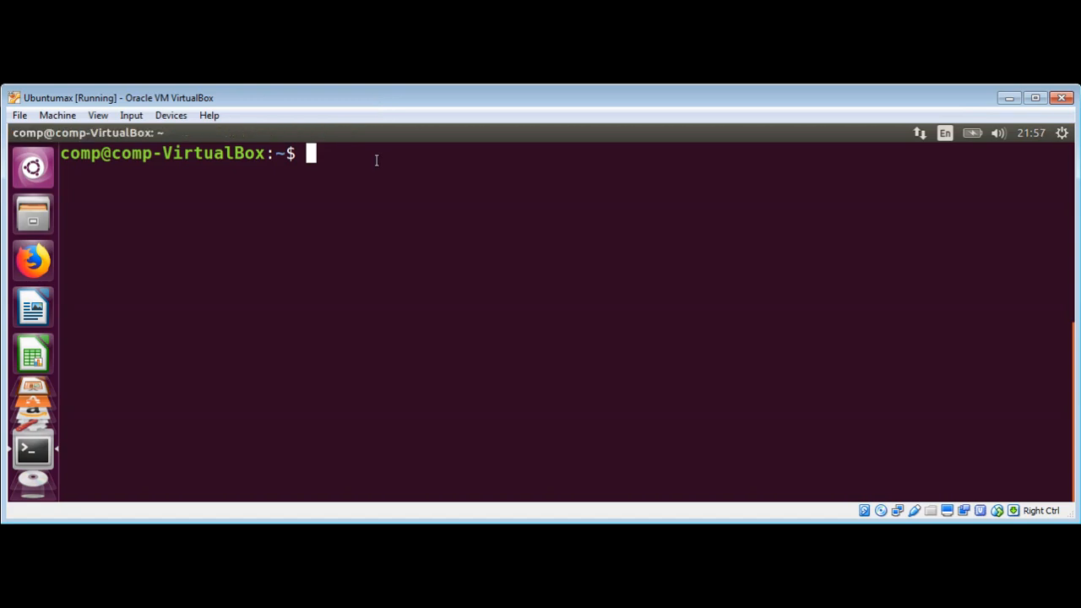
Run 'sudo apt-get install python-pip' to install pip, returning to an empty prompt.
{"action": "type", "text": "su"}
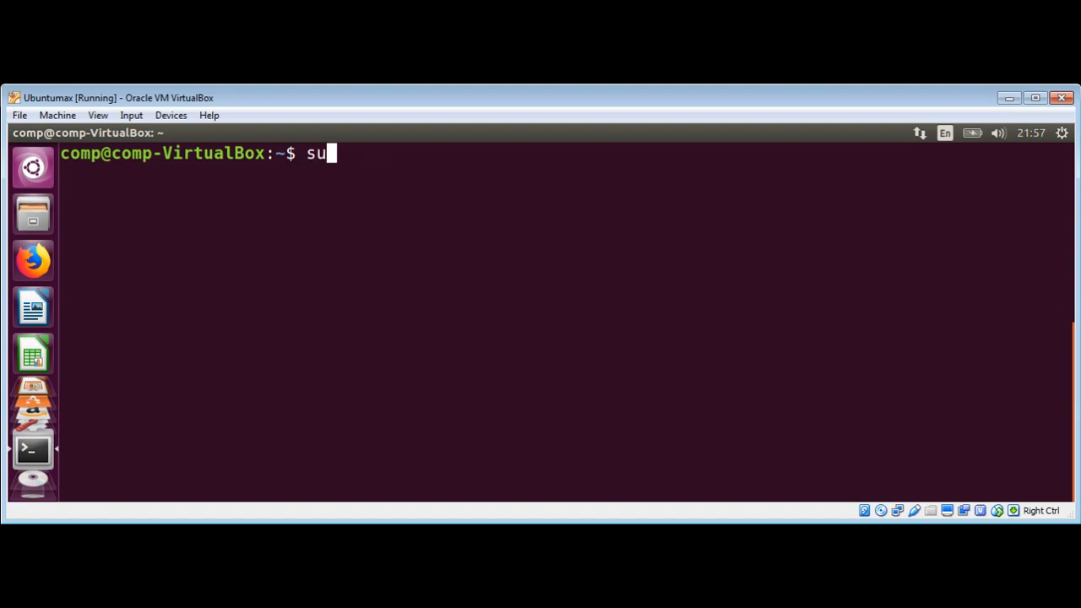
{"action": "type", "text": "do"}
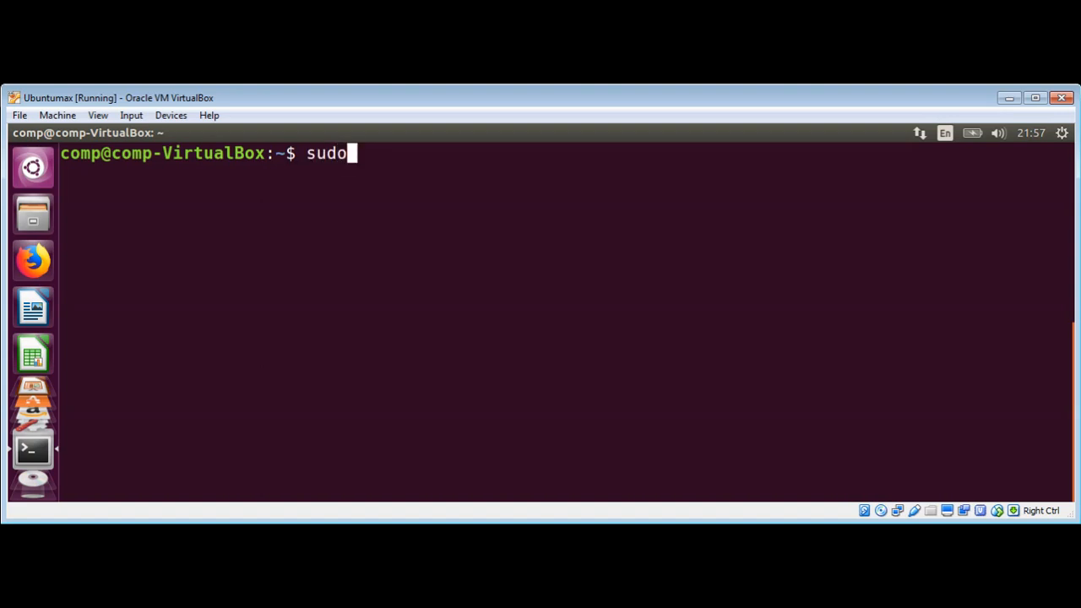
{"action": "type", "text": "apt"}
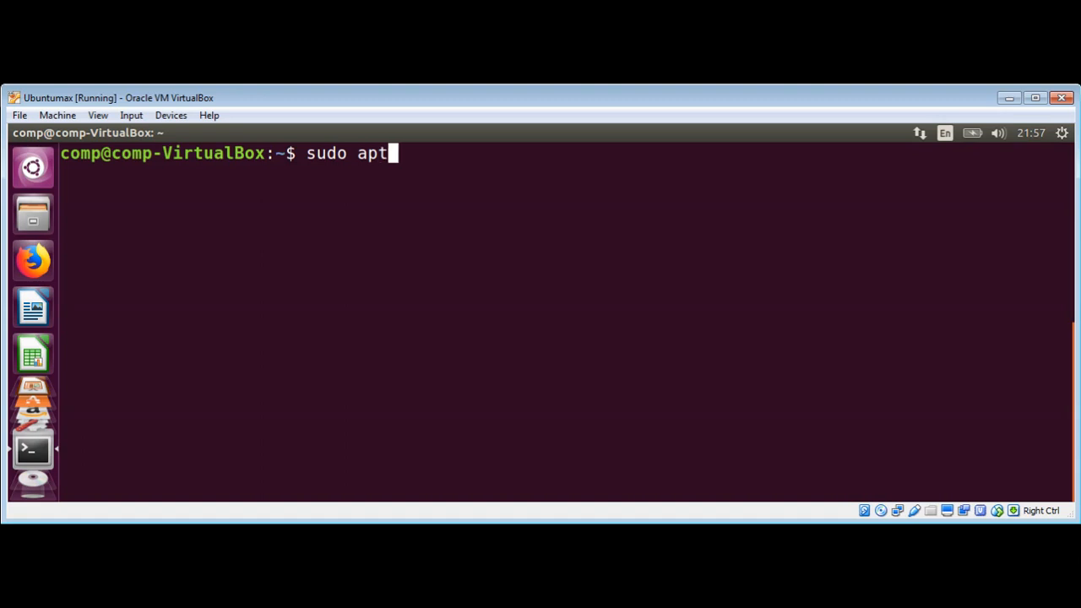
{"action": "type", "text": "-get"}
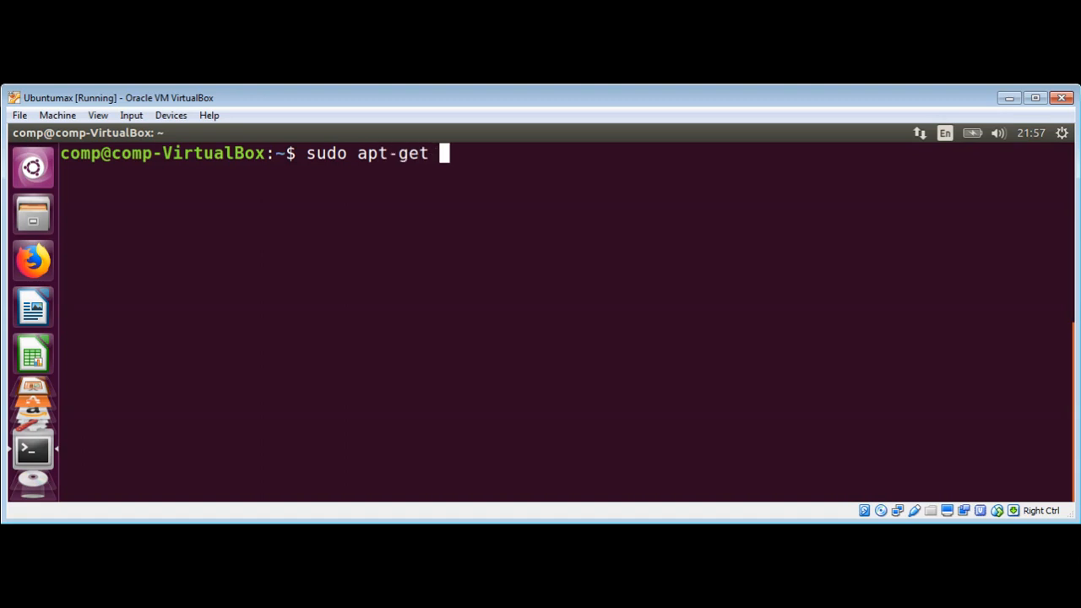
{"action": "type", "text": "install"}
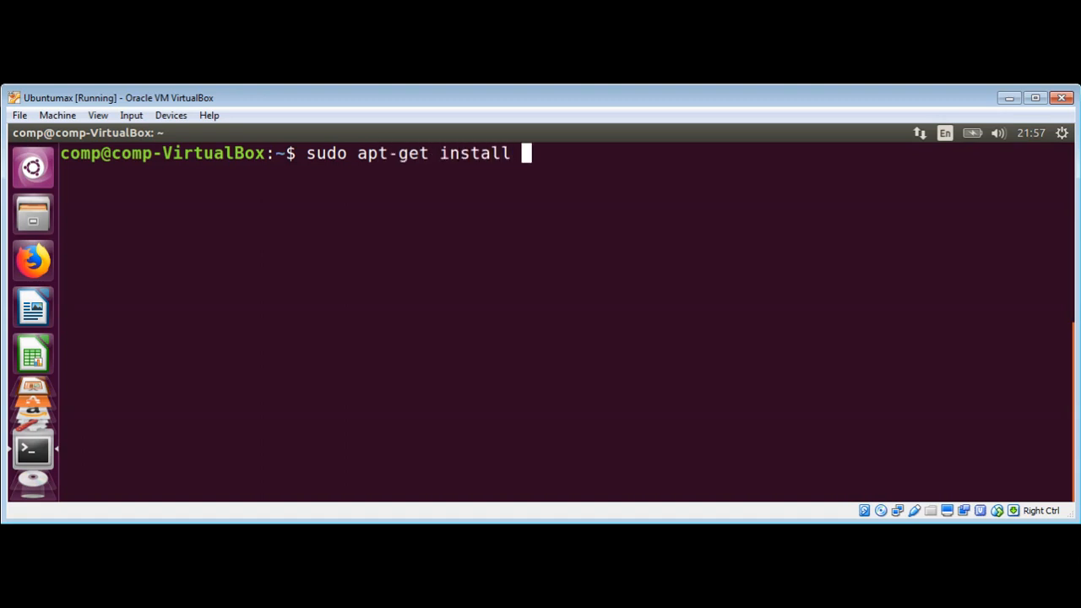
{"action": "type", "text": "python"}
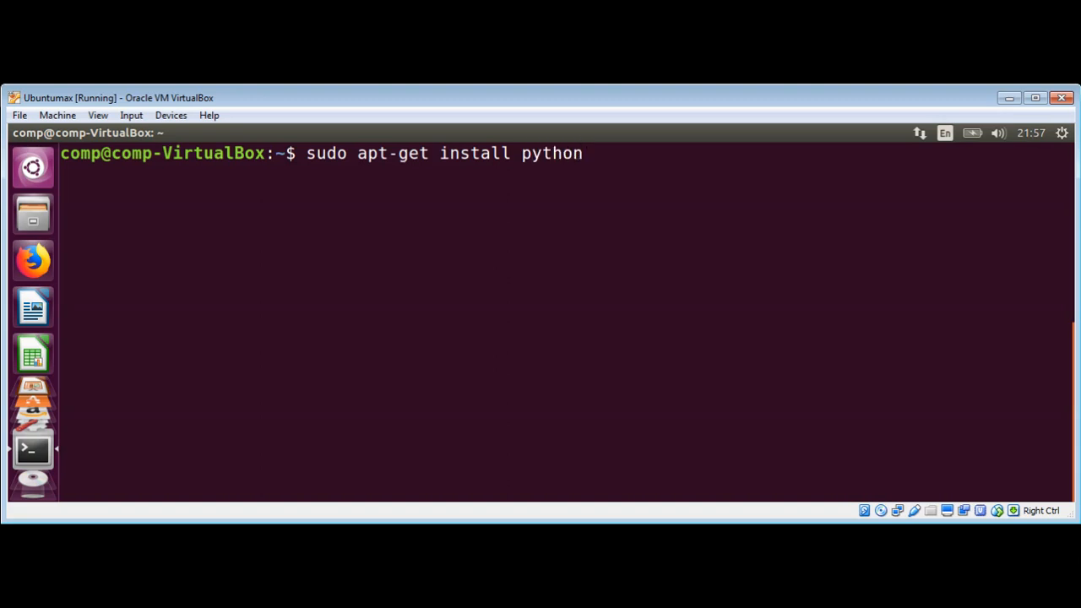
{"action": "type", "text": "-pip"}
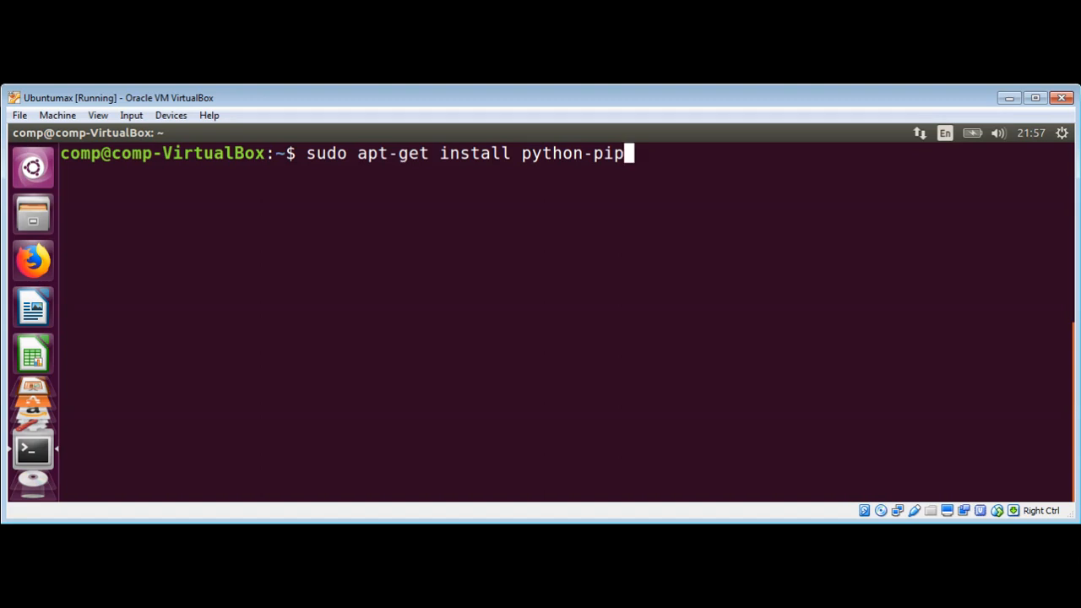
{"action": "key", "text": "BackSpace"}
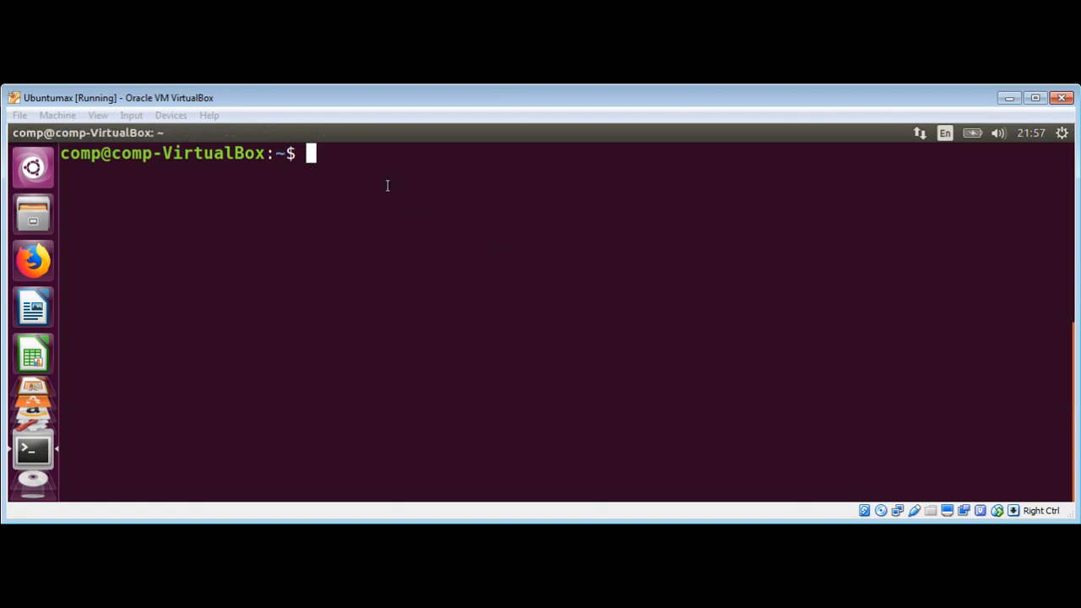
Run 'pip install mysql-connector-python' to install connector 8.0.17 with protobuf, setuptools and six.
{"action": "type", "text": "s"}
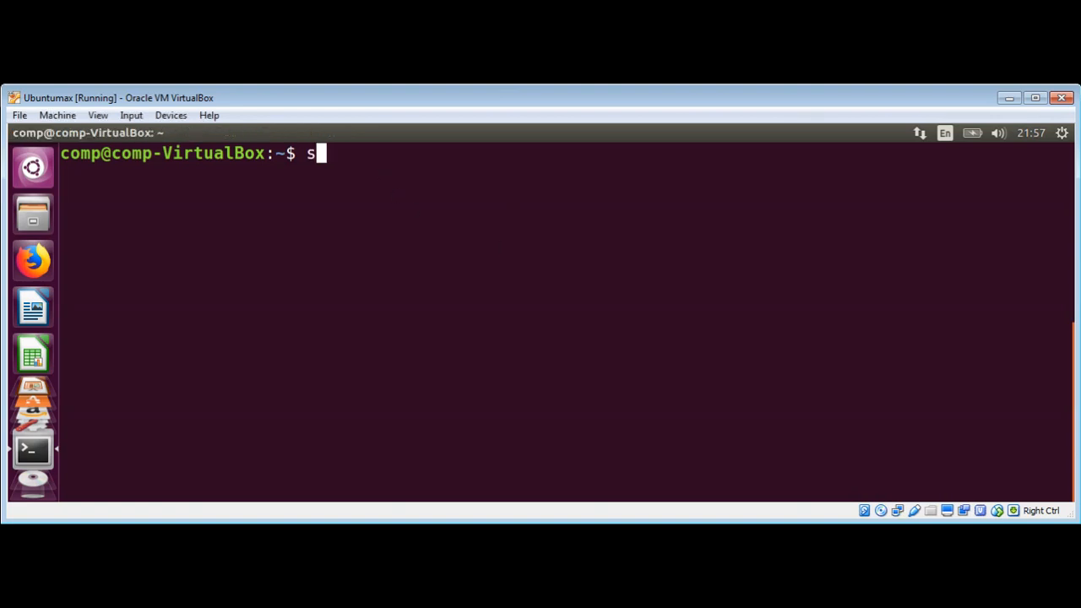
{"action": "type", "text": "pip"}
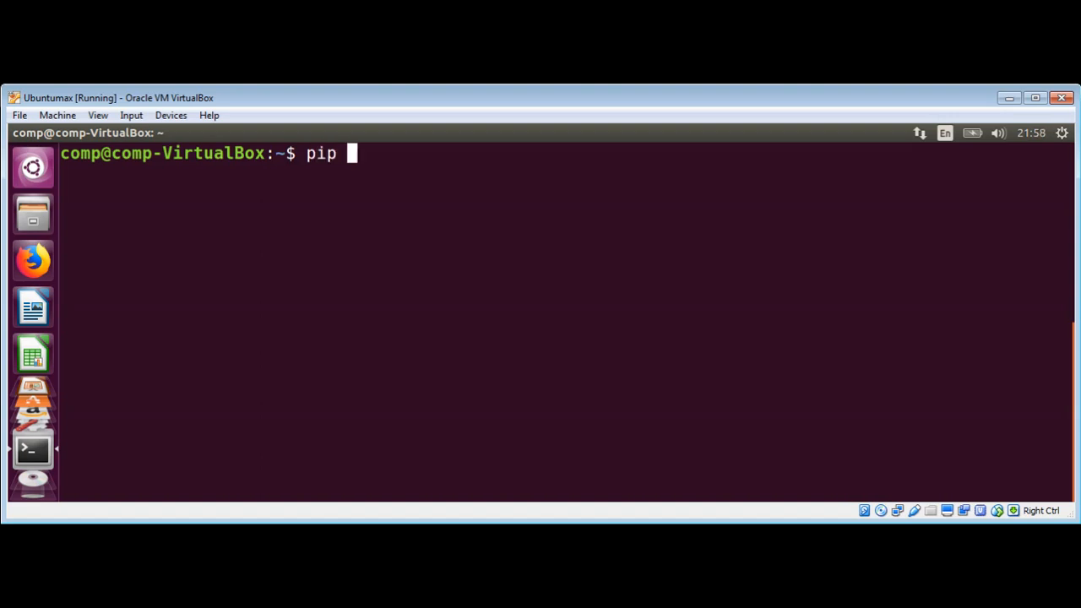
{"action": "type", "text": "install"}
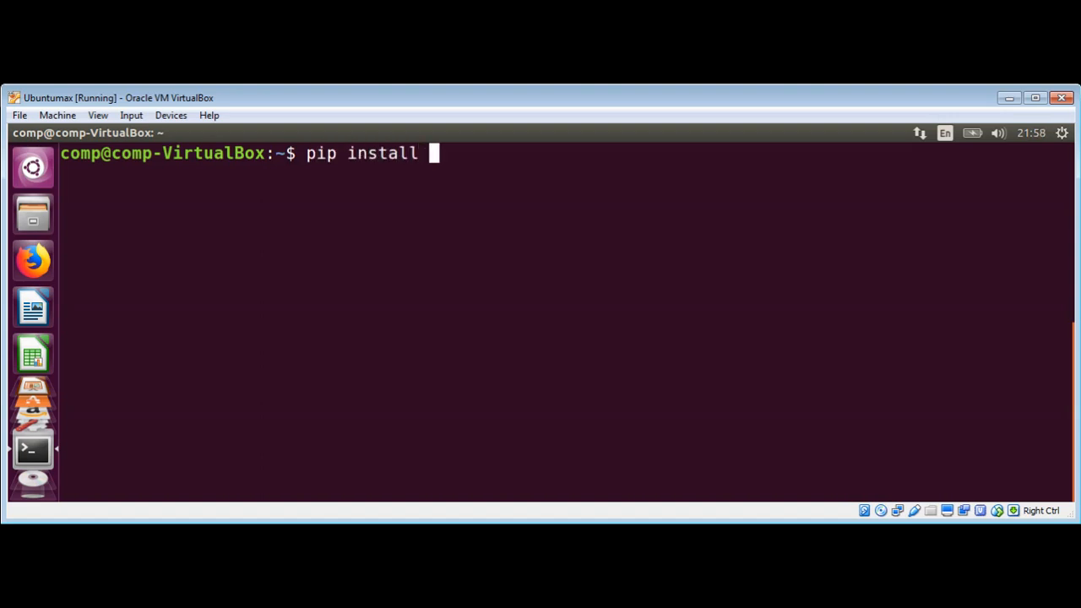
{"action": "type", "text": "mysql"}
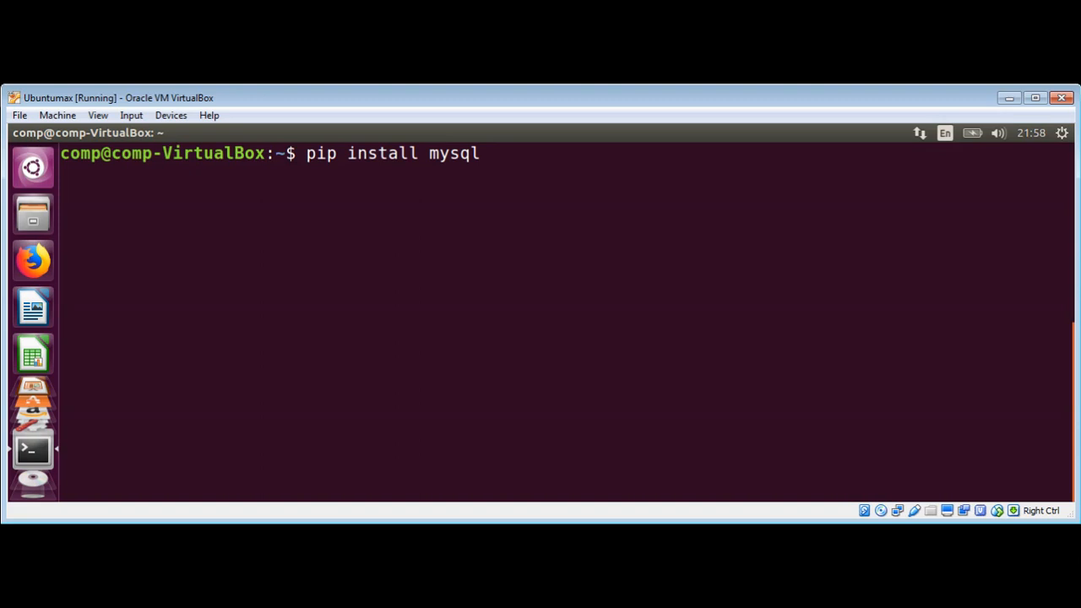
{"action": "type", "text": "-connecto"}
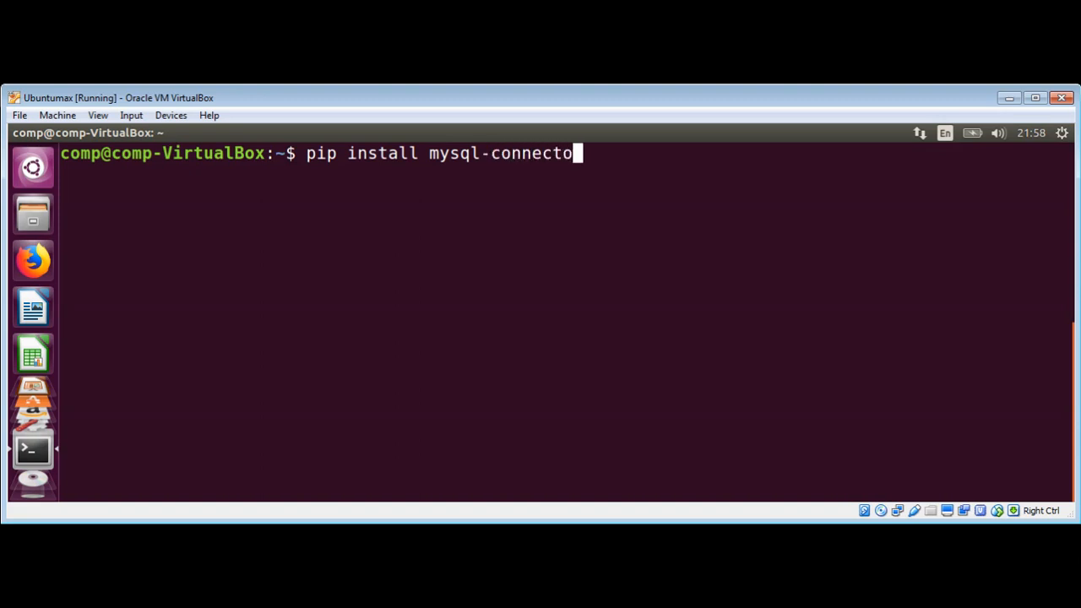
{"action": "type", "text": "r"}
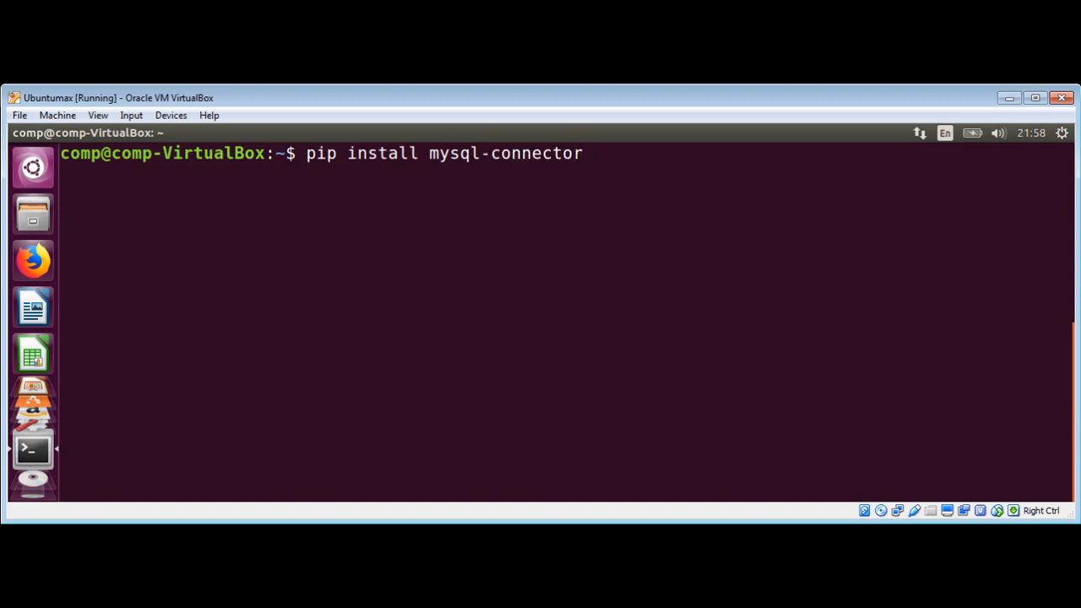
{"action": "type", "text": "-pyth"}
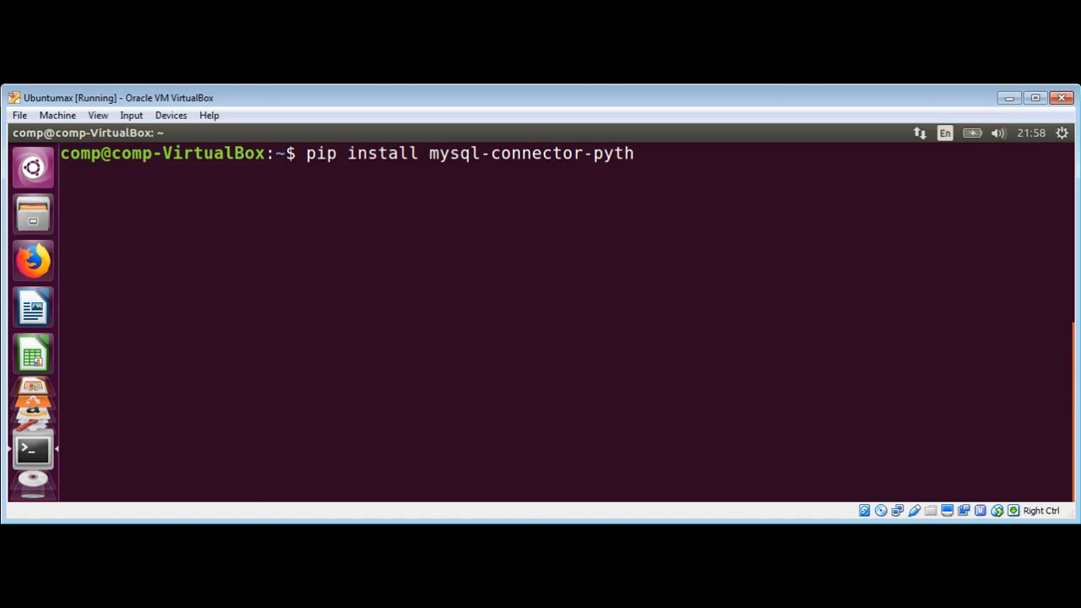
{"action": "type", "text": "on"}
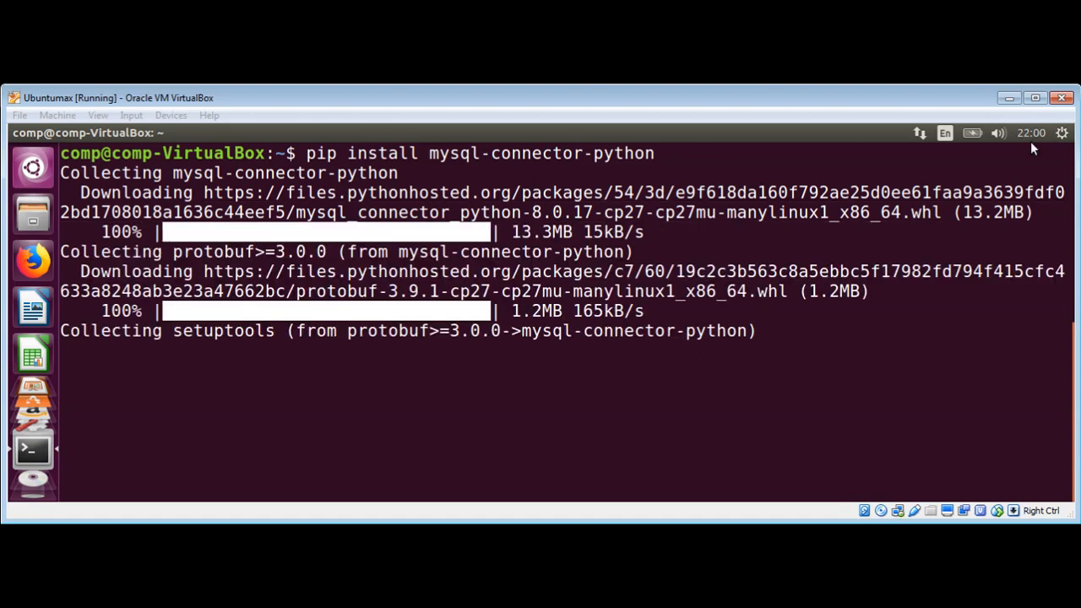
{"action": "mouse_move", "coordinate": [1014, 274]}
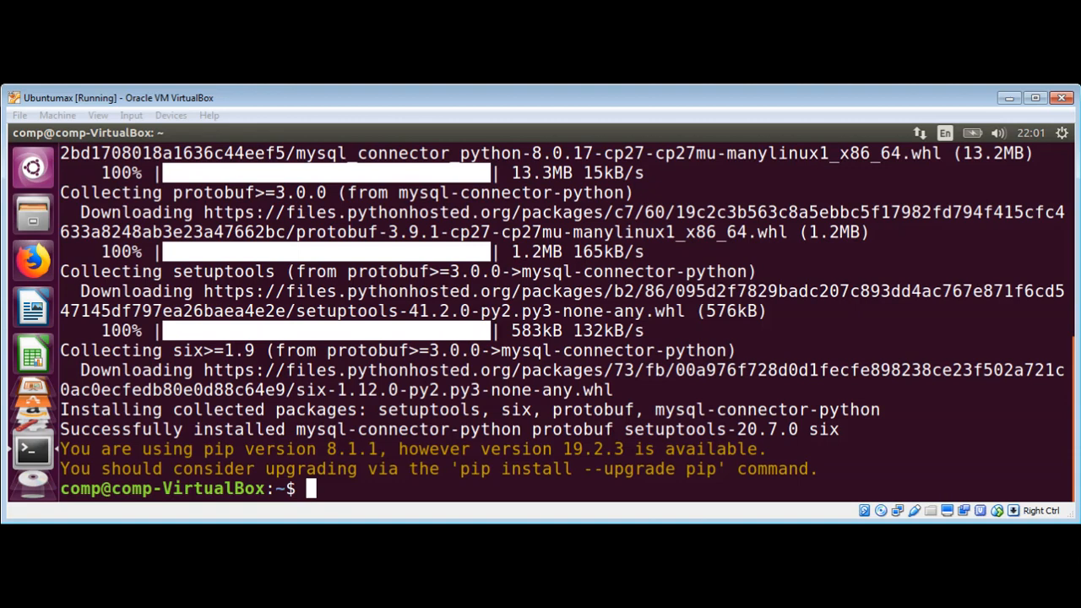
{"action": "mouse_move", "coordinate": [493, 493]}
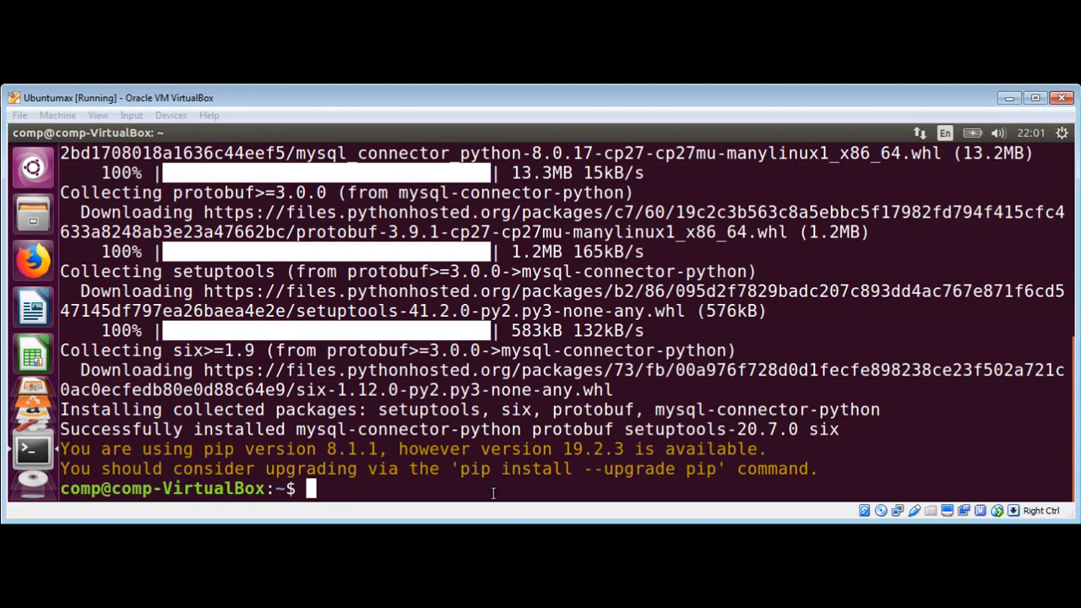
Create a new mysqltest.py file in gedit via 'gedit mysqltest.py'.
{"action": "type", "text": "g"}
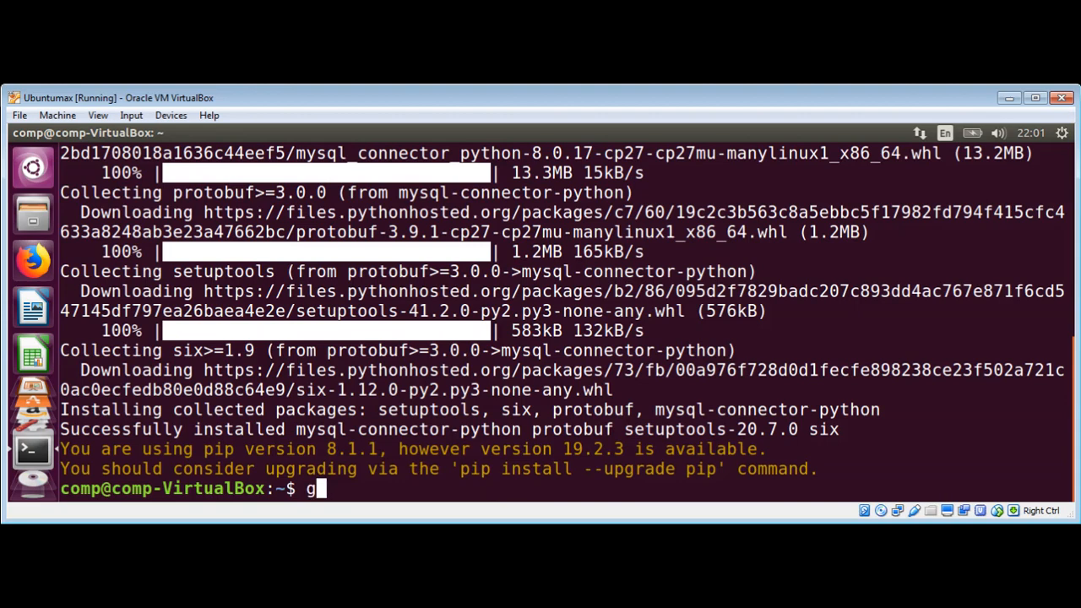
{"action": "type", "text": "edit"}
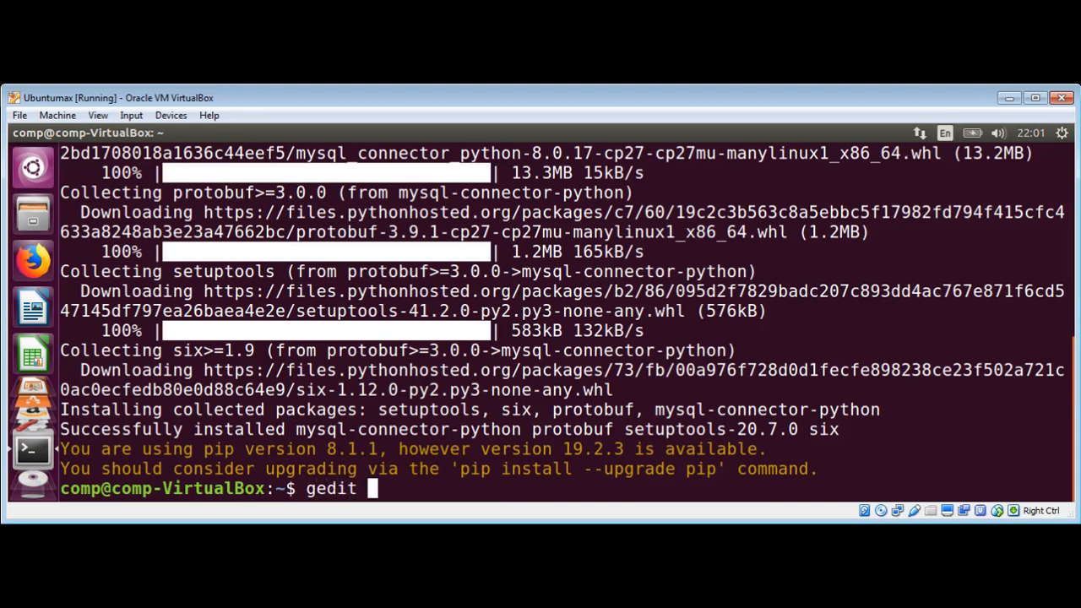
{"action": "type", "text": "mysql"}
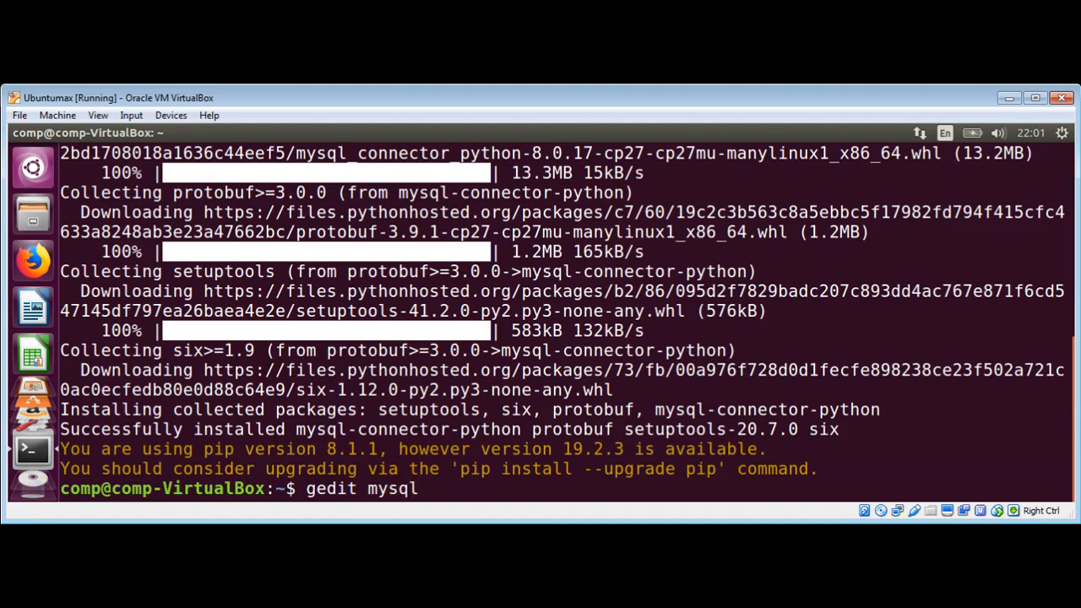
{"action": "type", "text": "test"}
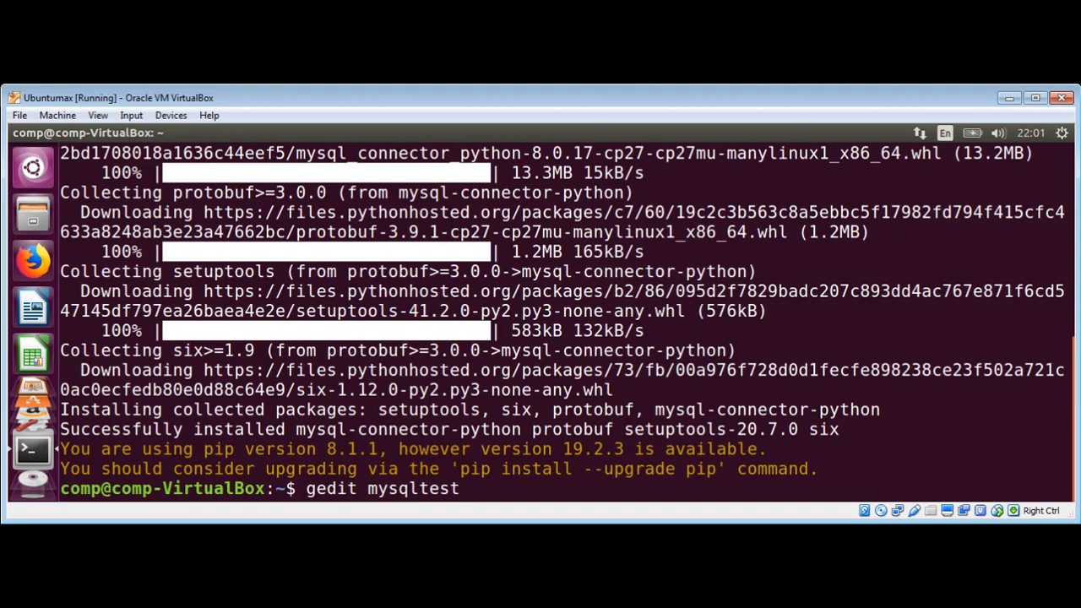
{"action": "type", "text": ".py"}
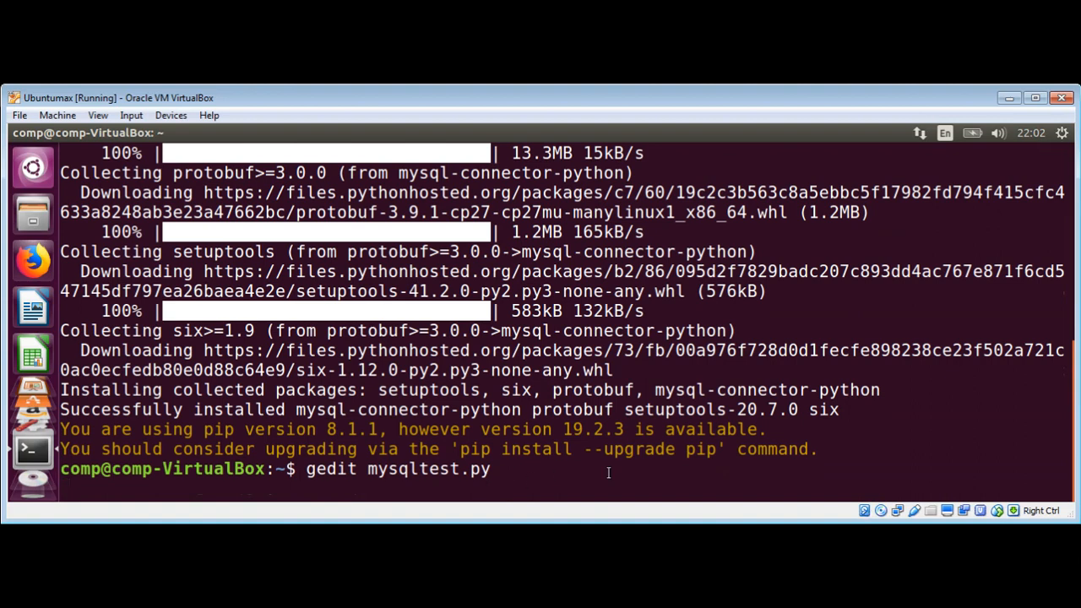
{"action": "key", "text": "Return"}
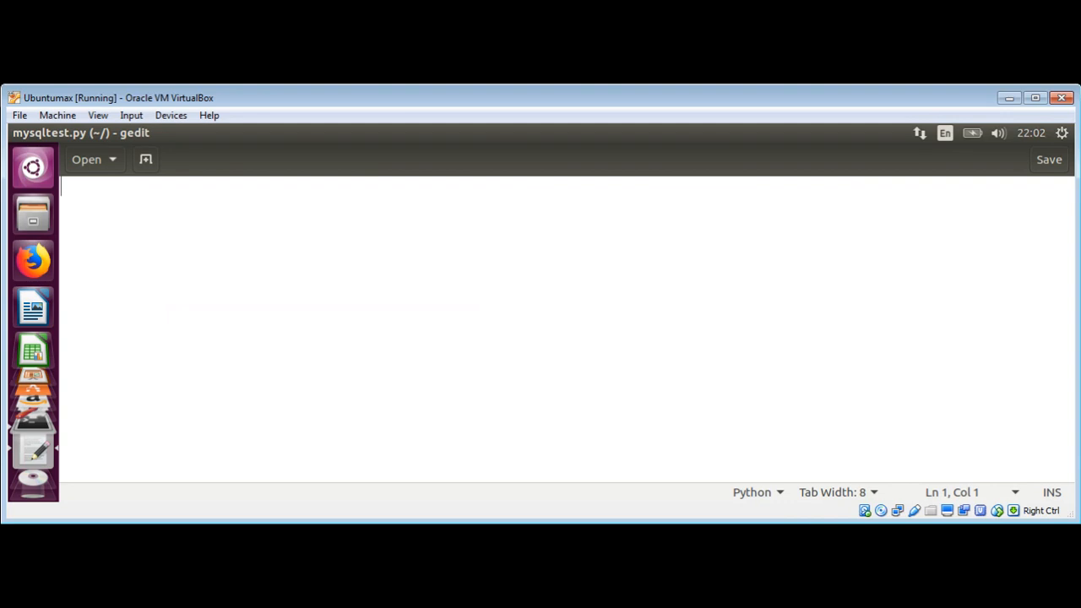
Write the 'import mysql.connector' line at the top of mysqltest.py.
{"action": "type", "text": "import m"}
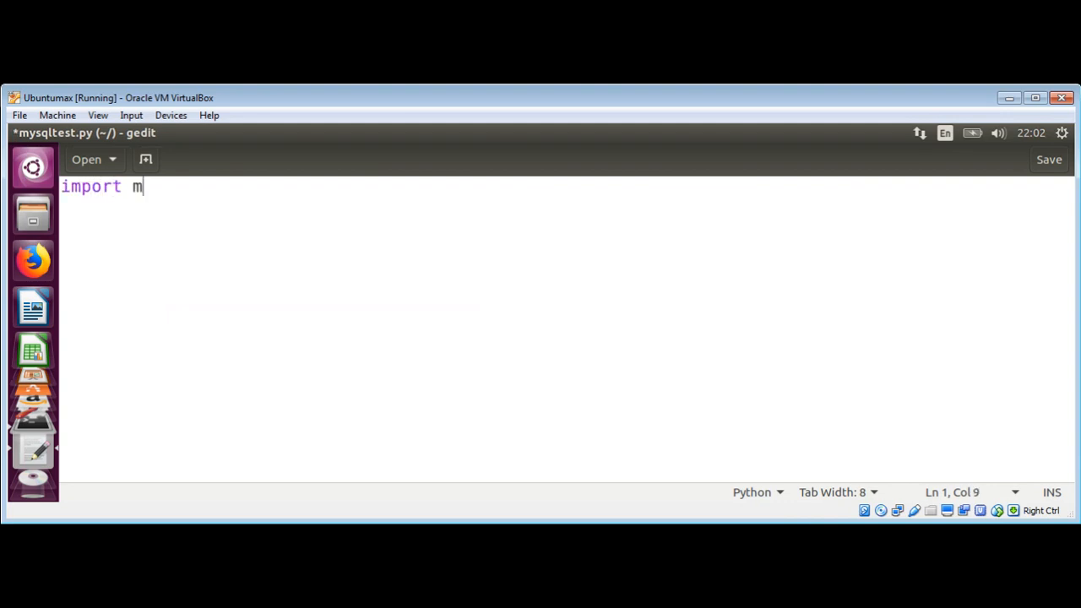
{"action": "type", "text": "ysql.con"}
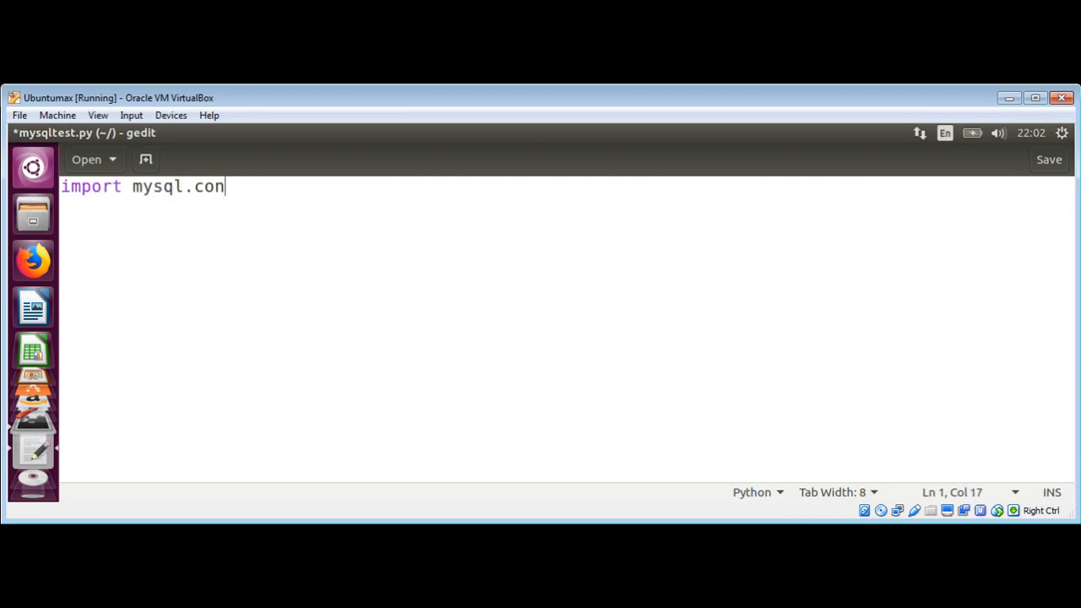
{"action": "type", "text": "nector"}
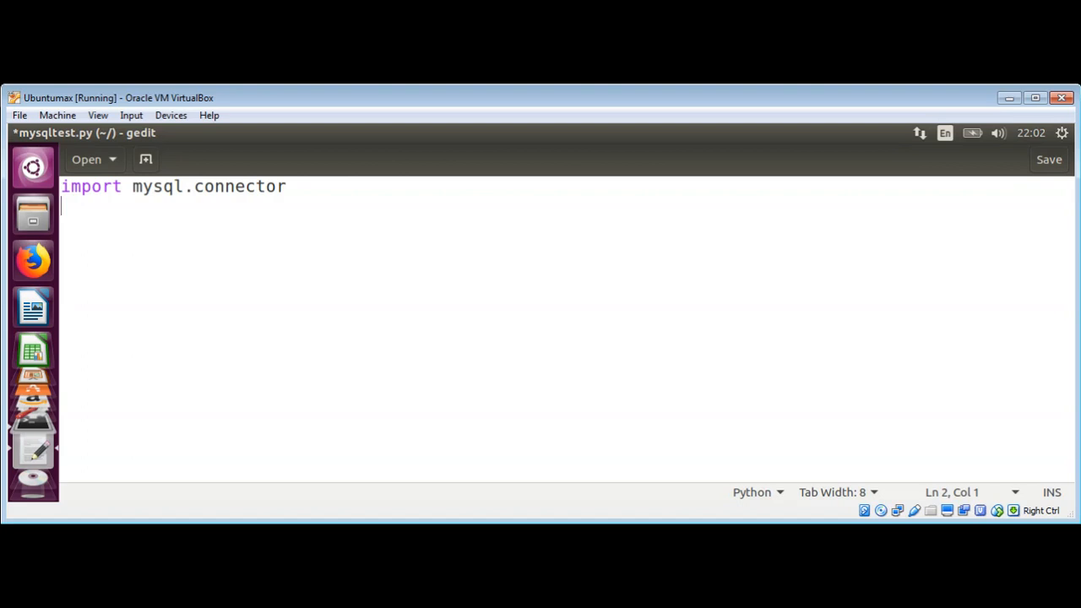
Write the print call's format string "Mysql Connector/Python version : {0}".
{"action": "type", "text": "print"}
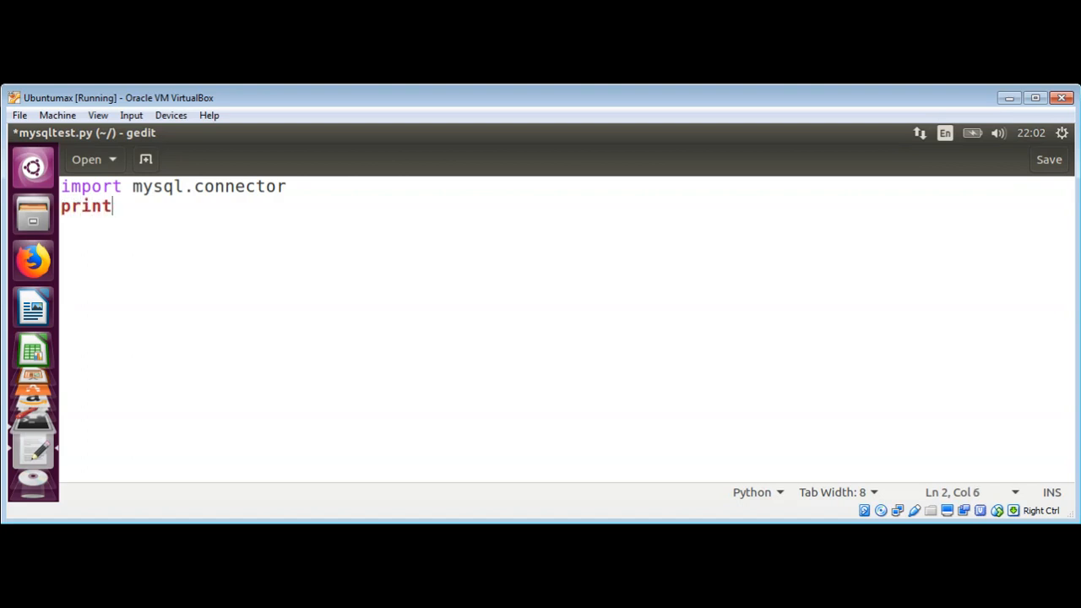
{"action": "type", "text": "("}
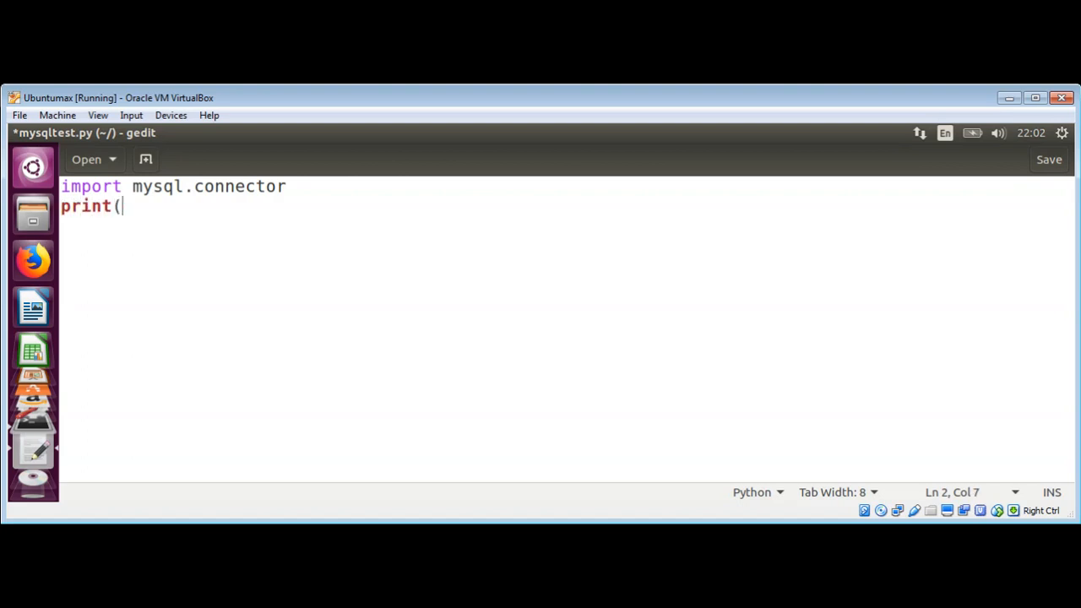
{"action": "type", "text": "\"Mysql Connec"}
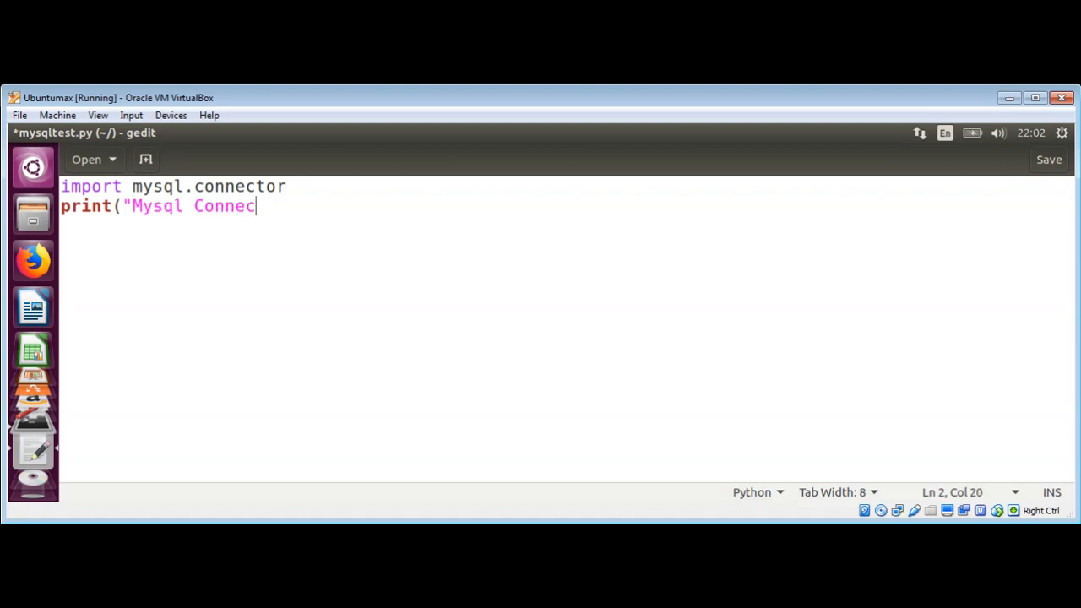
{"action": "type", "text": "tor/"}
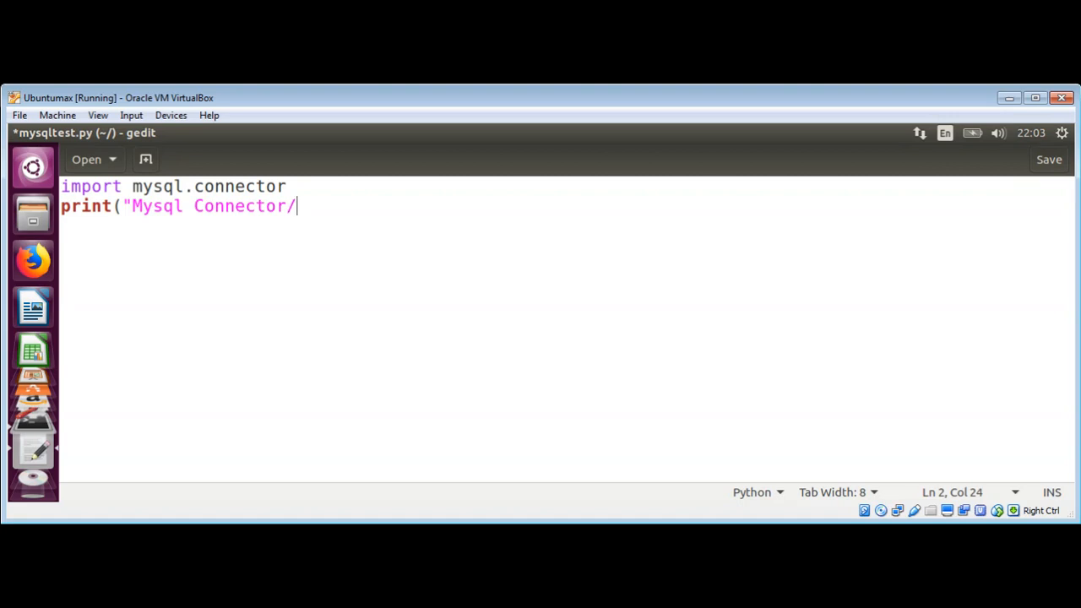
{"action": "type", "text": "Python"}
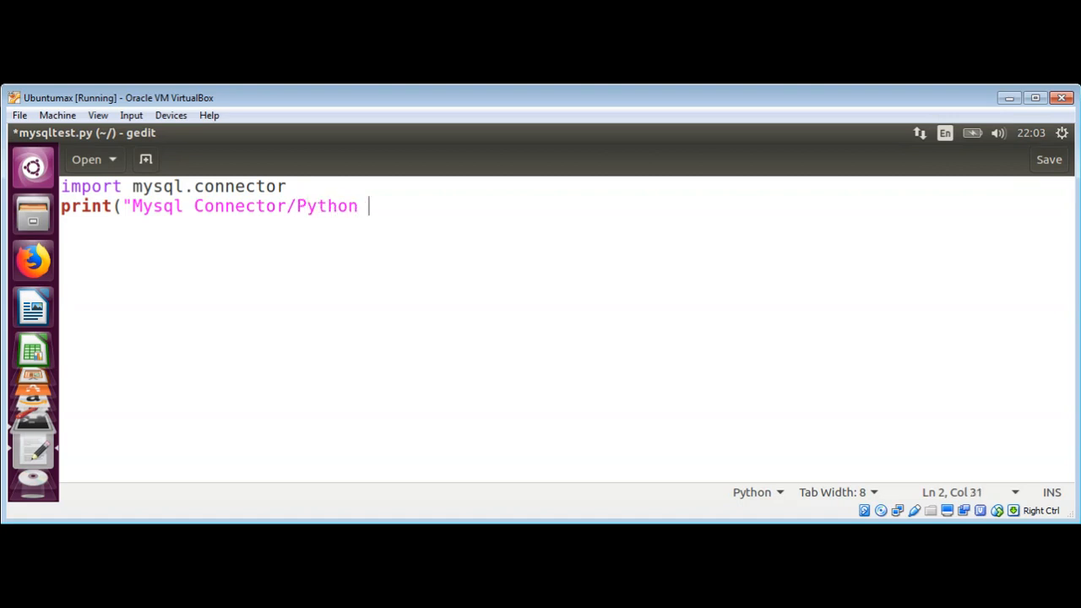
{"action": "type", "text": "version"}
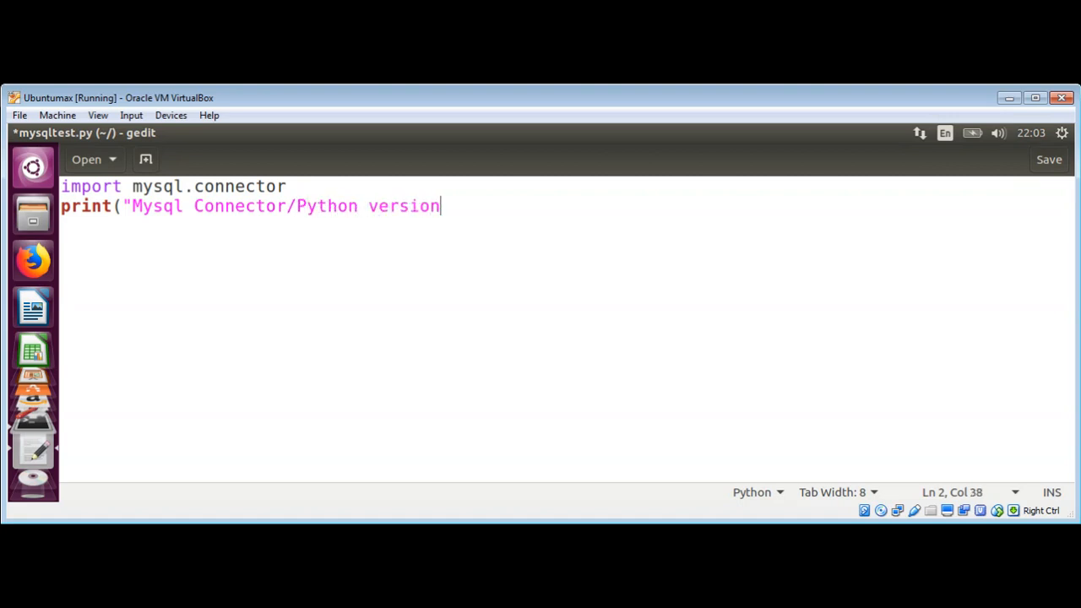
{"action": "type", "text": ":"}
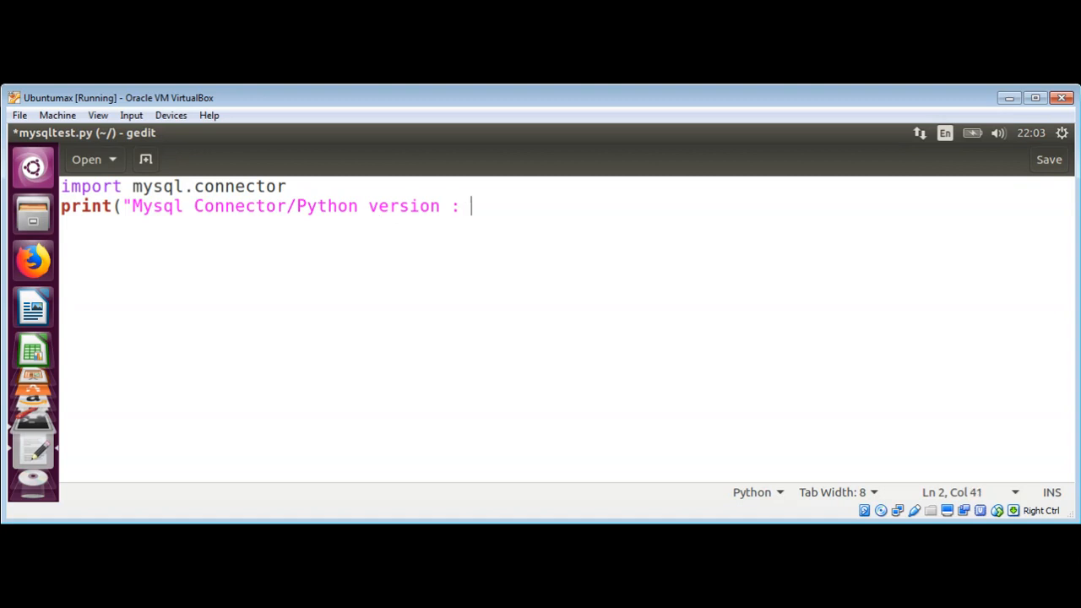
{"action": "type", "text": "{0"}
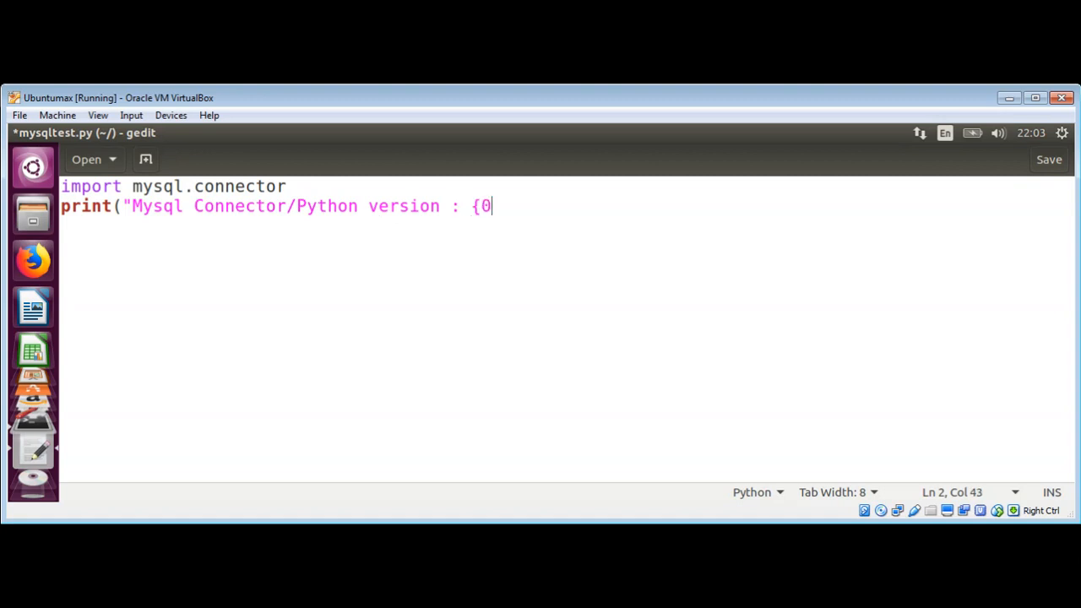
{"action": "type", "text": "}"}
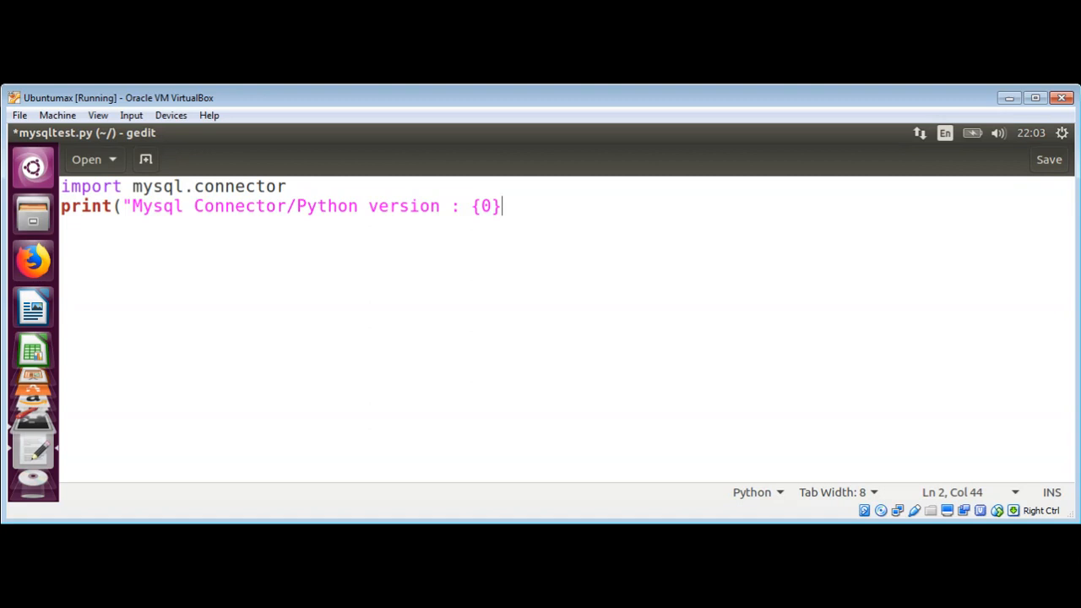
{"action": "type", "text": "\""}
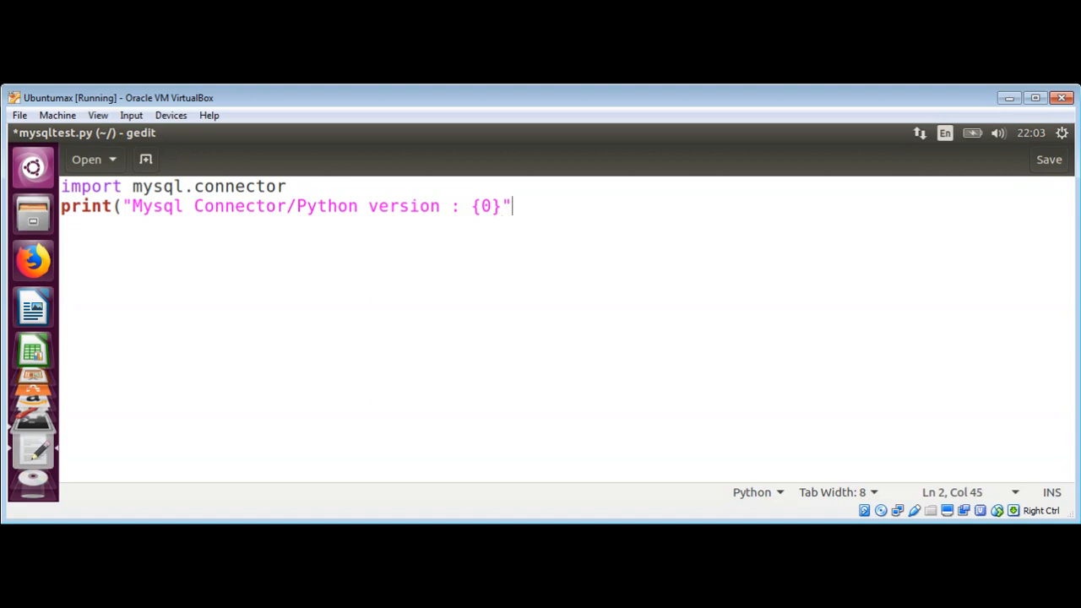
Complete the line with .format(mysql.connector.__version__) and save mysqltest.py.
{"action": "type", "text": ".forma"}
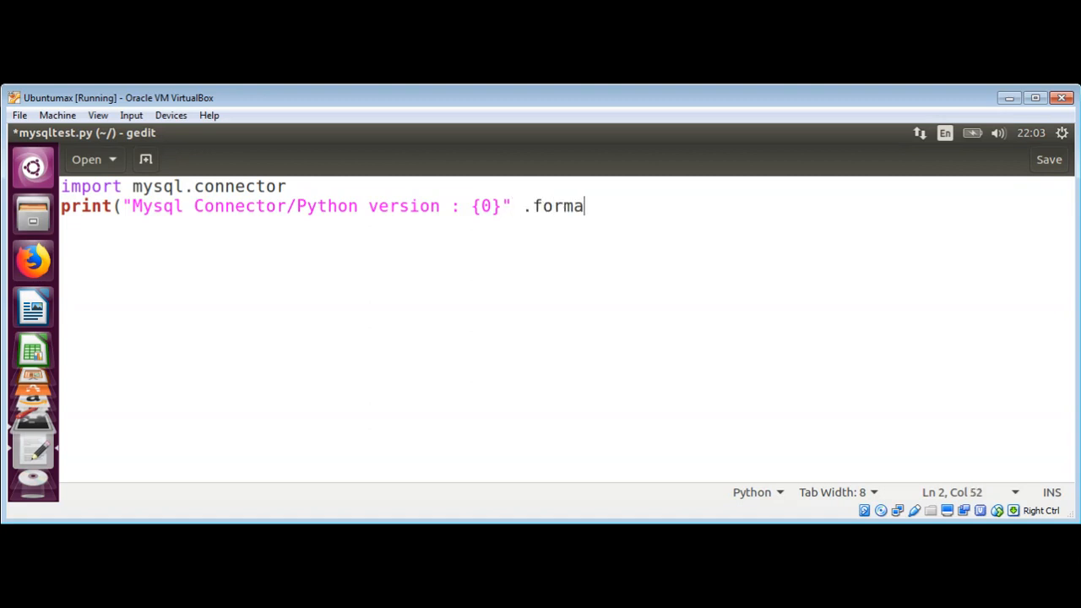
{"action": "type", "text": "t("}
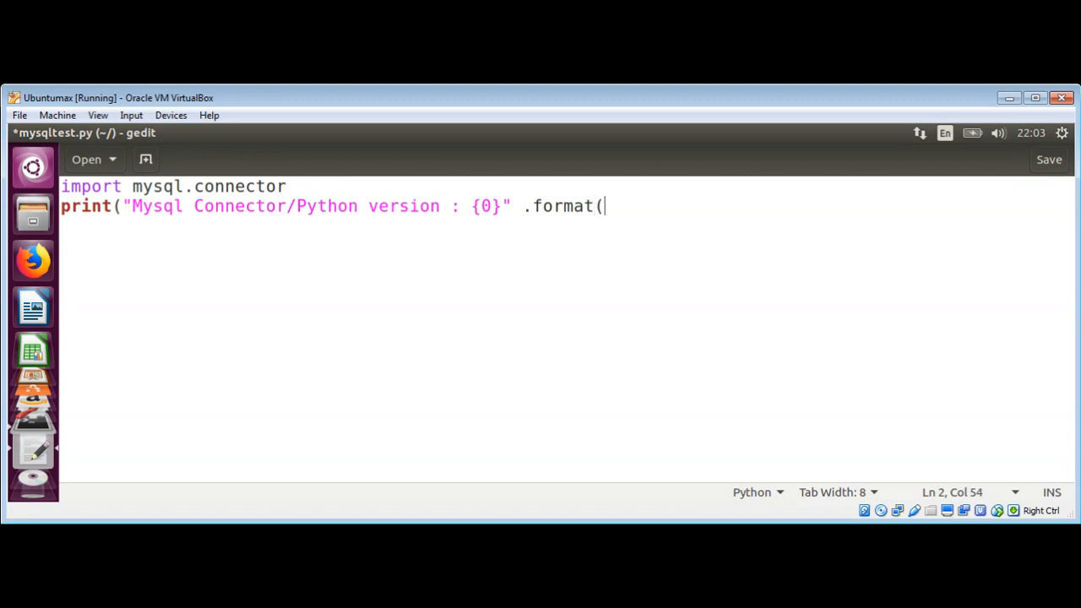
{"action": "type", "text": "mysql"}
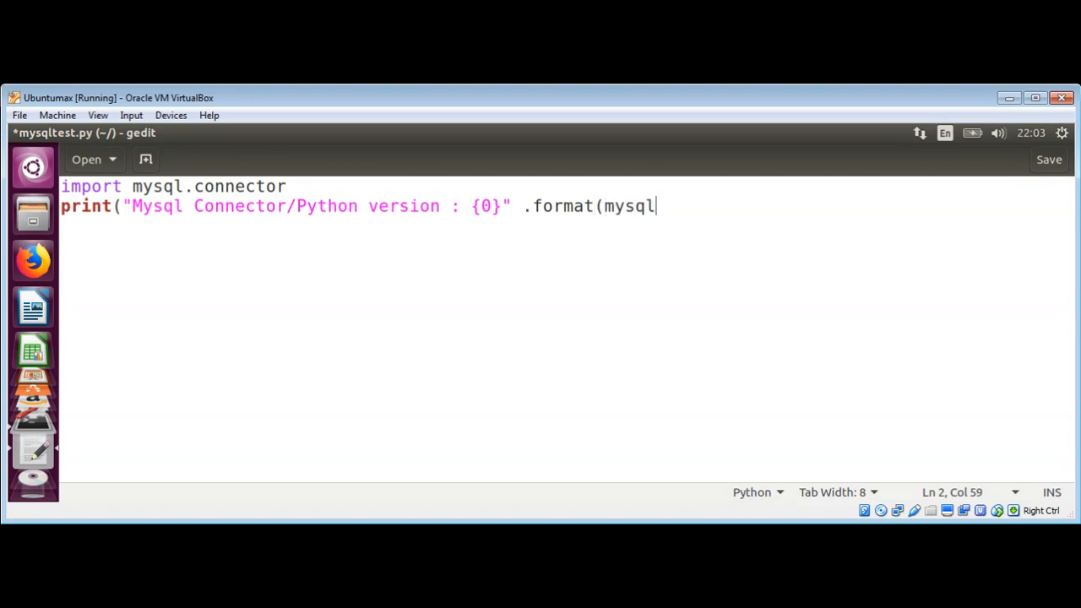
{"action": "type", "text": ".conne"}
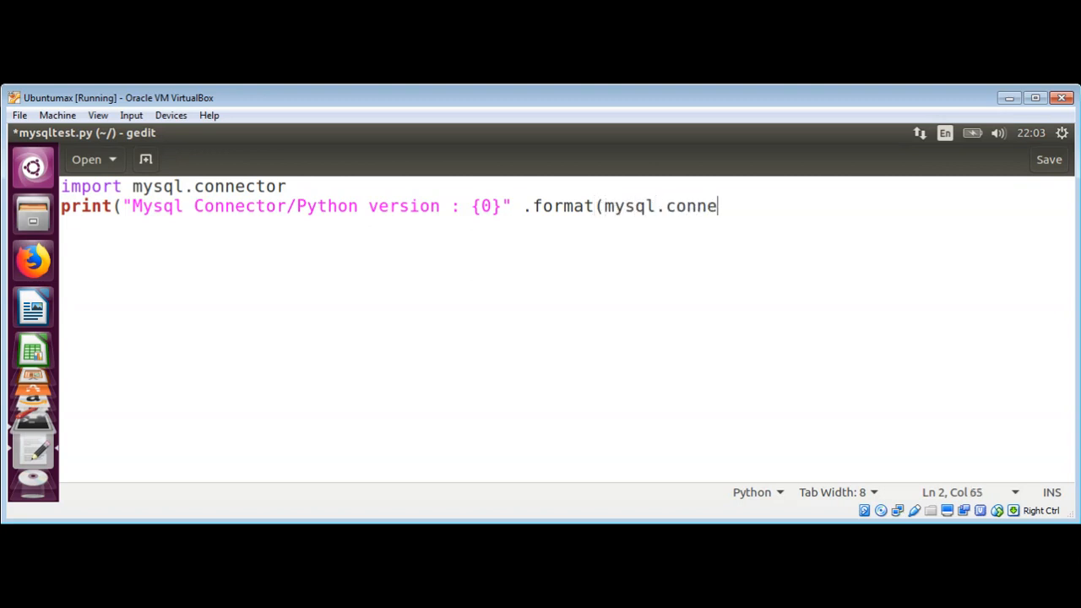
{"action": "type", "text": "ctor"}
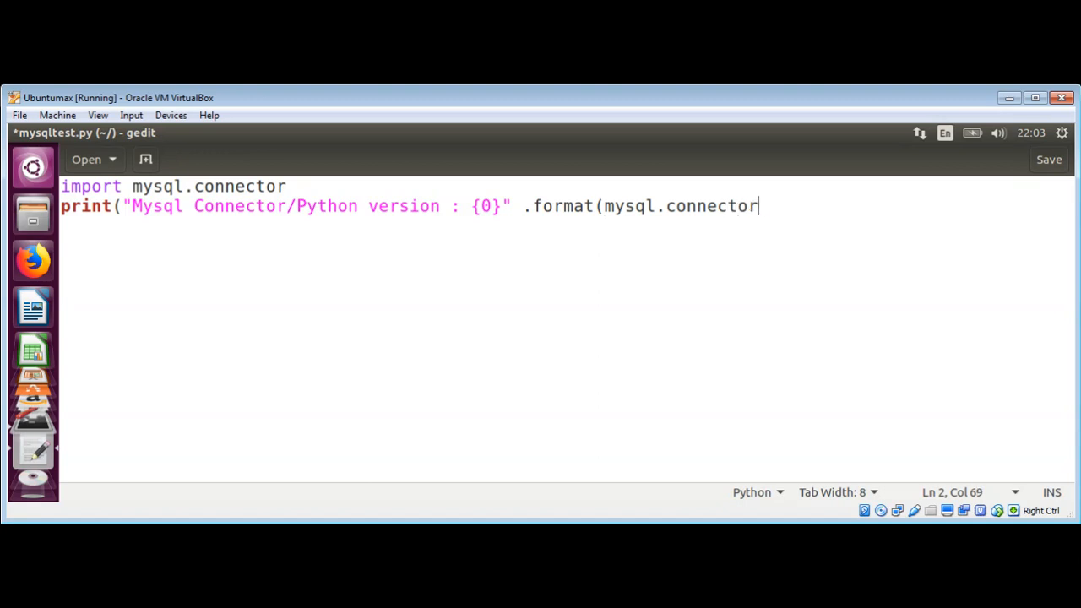
{"action": "type", "text": "."}
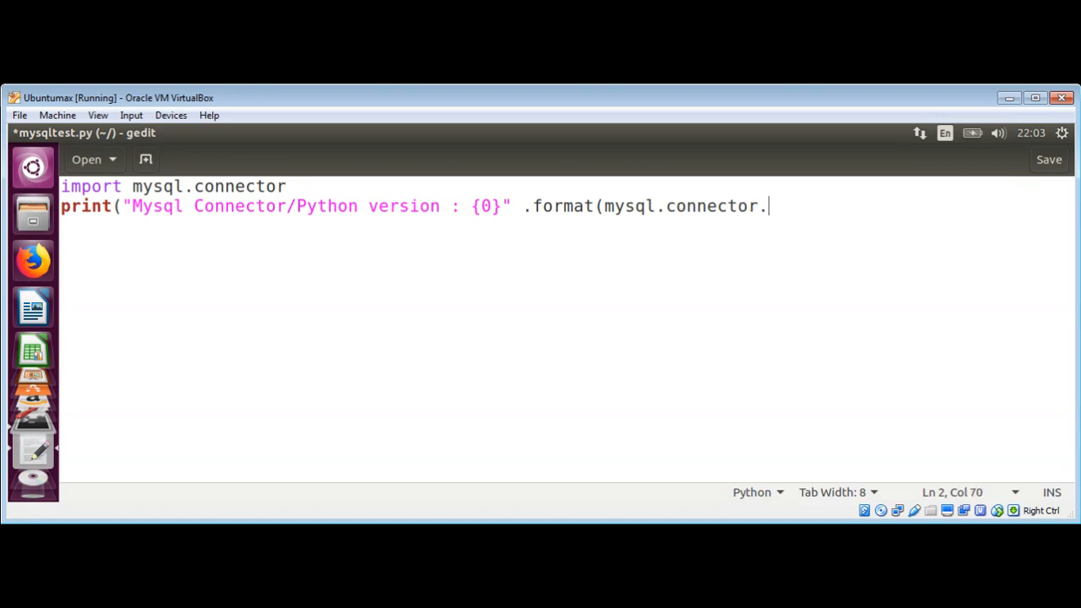
{"action": "type", "text": "__v"}
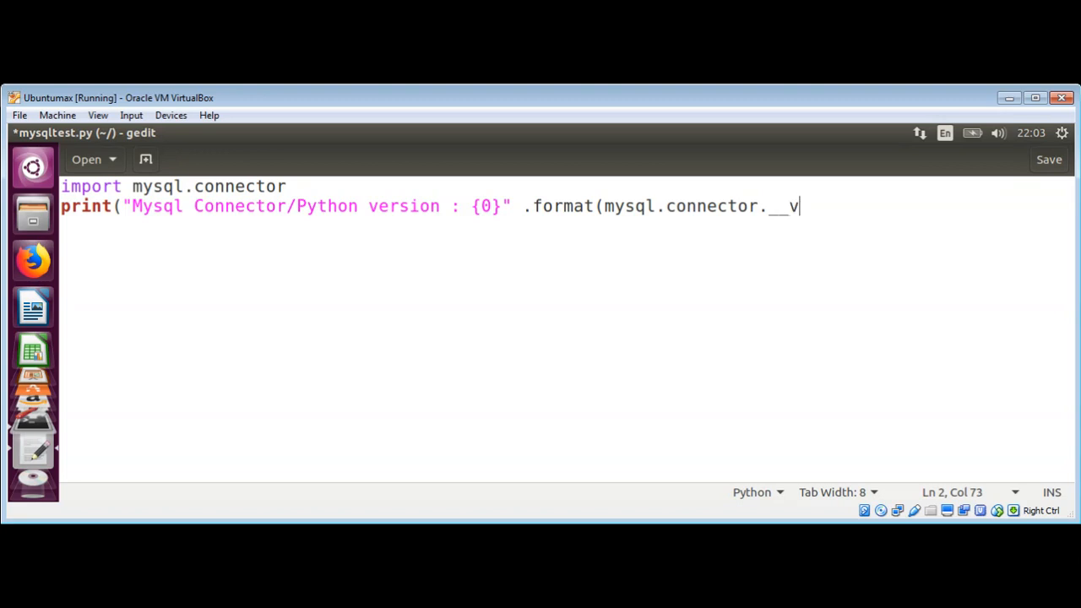
{"action": "type", "text": "ersion"}
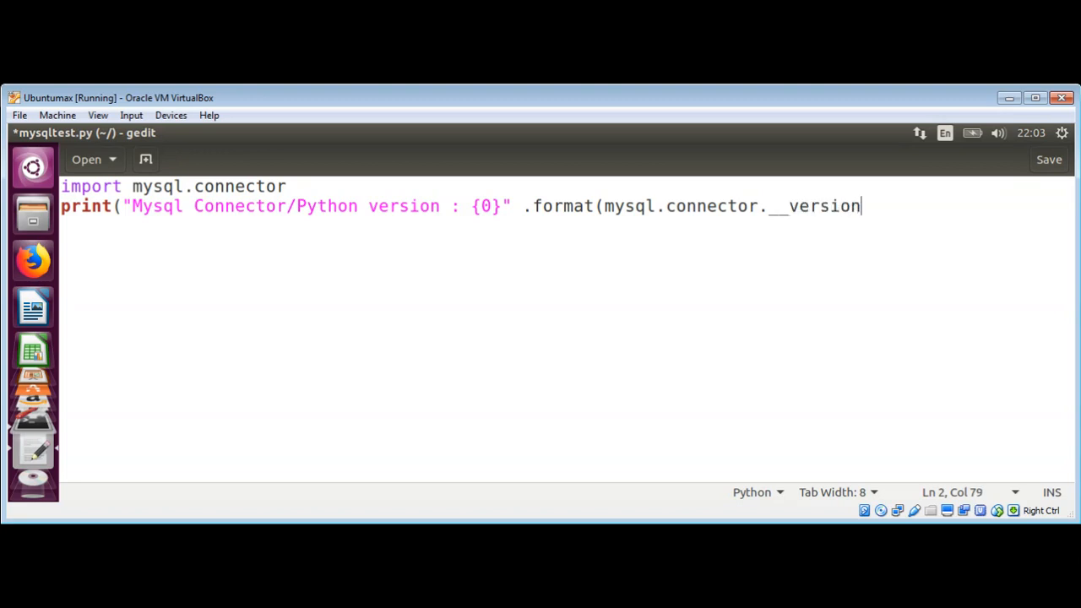
{"action": "type", "text": "__"}
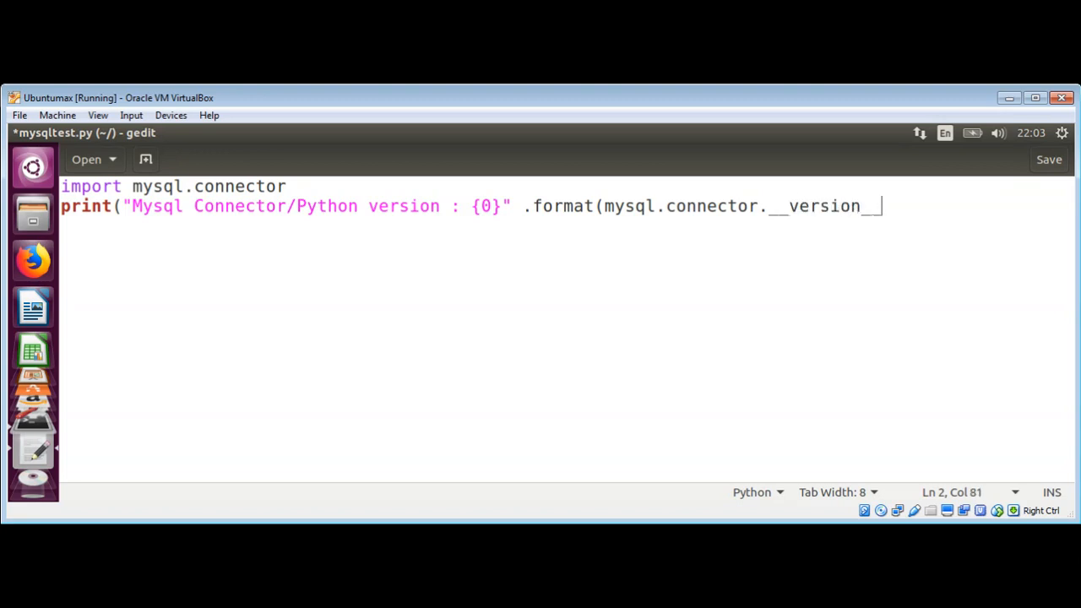
{"action": "type", "text": "))"}
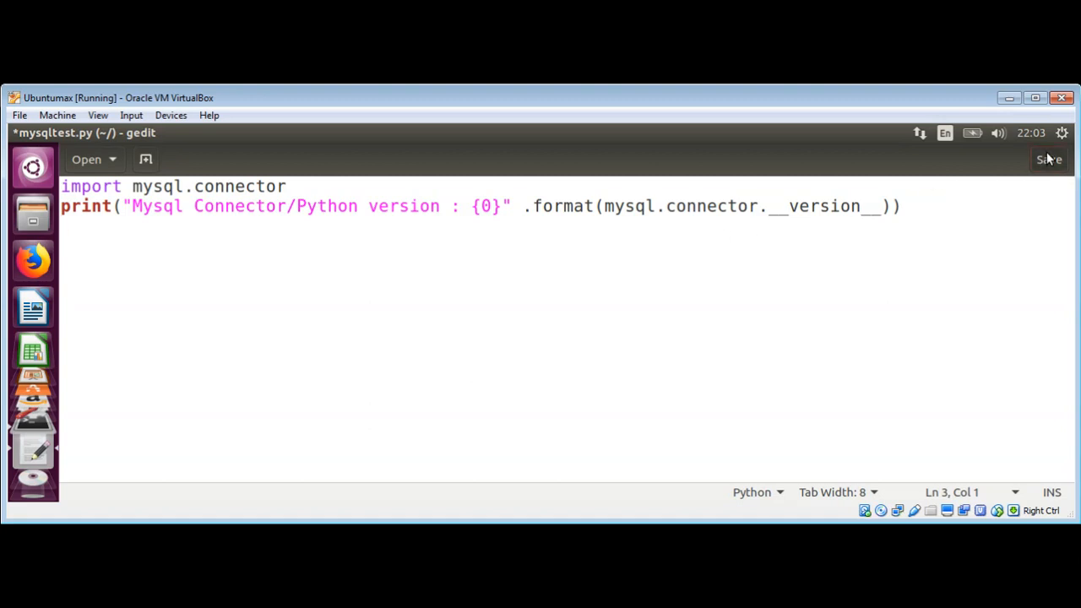
{"action": "left_click", "coordinate": [1049, 158]}
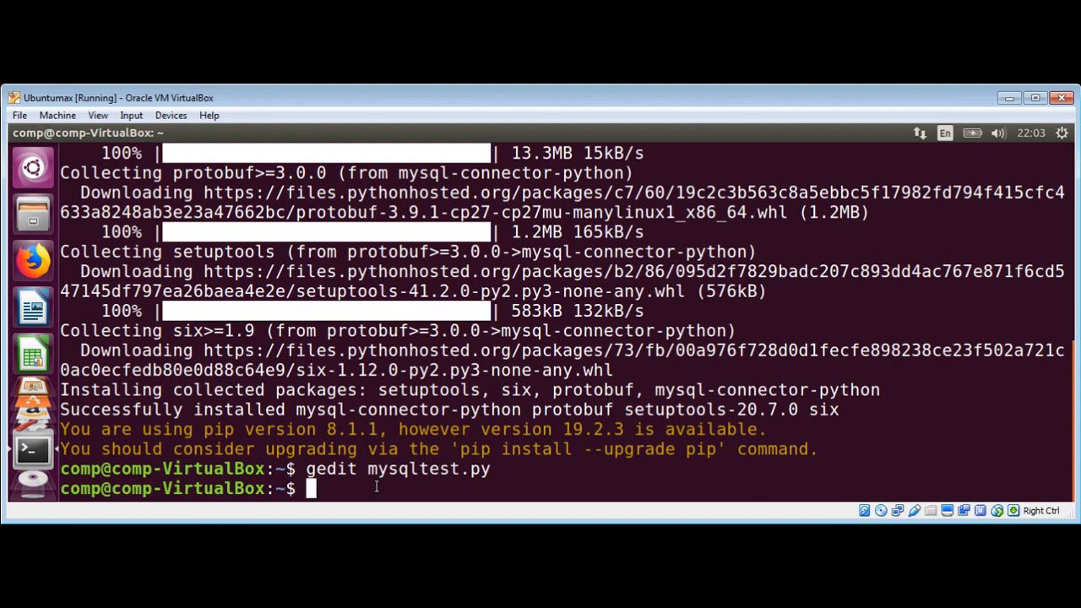
Enter 'python mysqltest.py' at the prompt to run the script.
{"action": "type", "text": "python"}
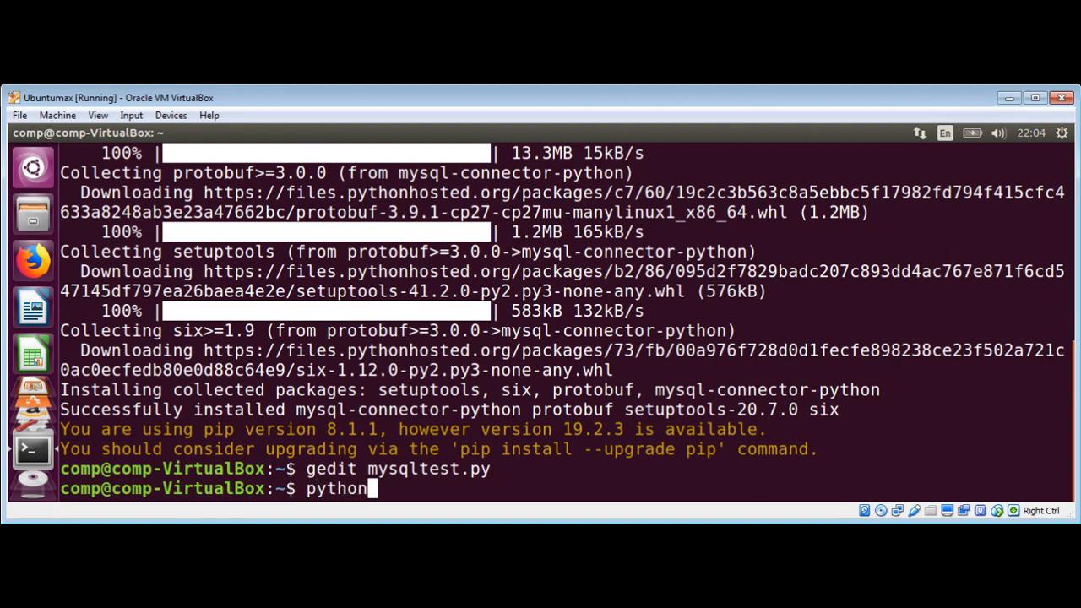
{"action": "type", "text": "m"}
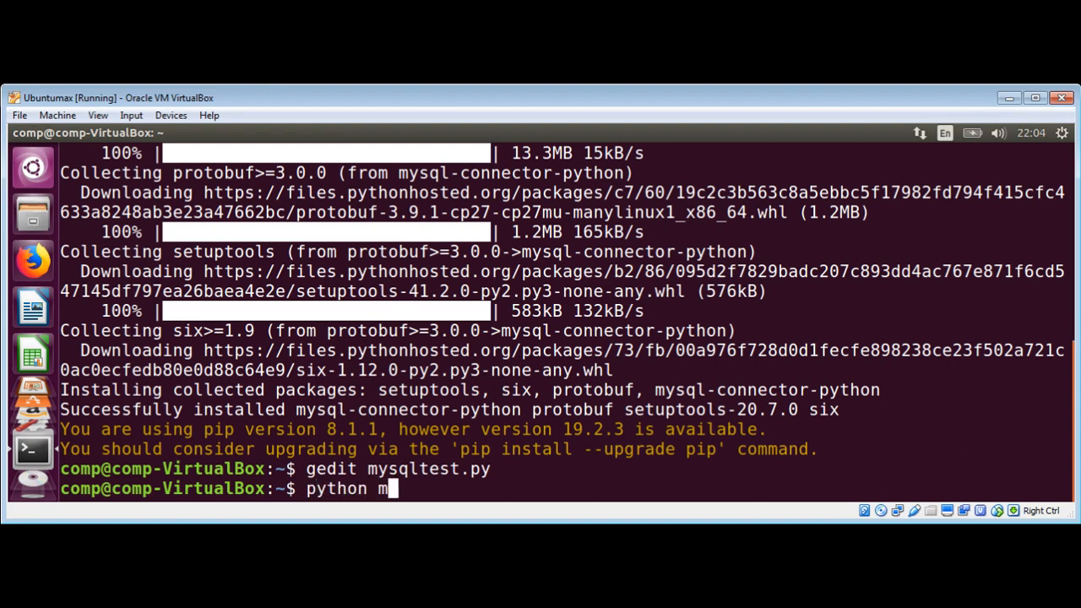
{"action": "type", "text": "ysqltes"}
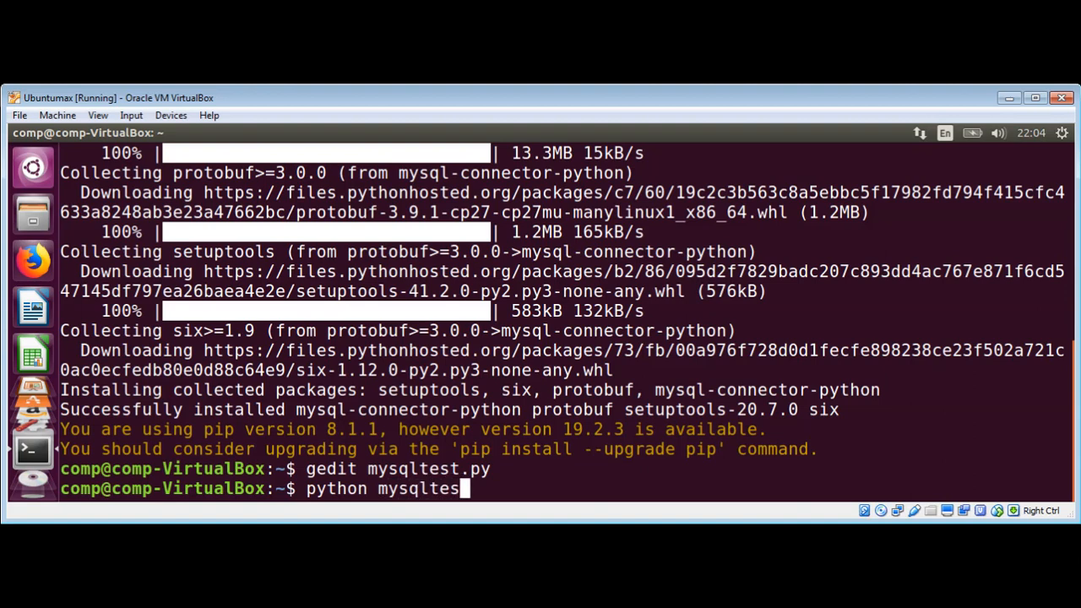
{"action": "type", "text": "t.py"}
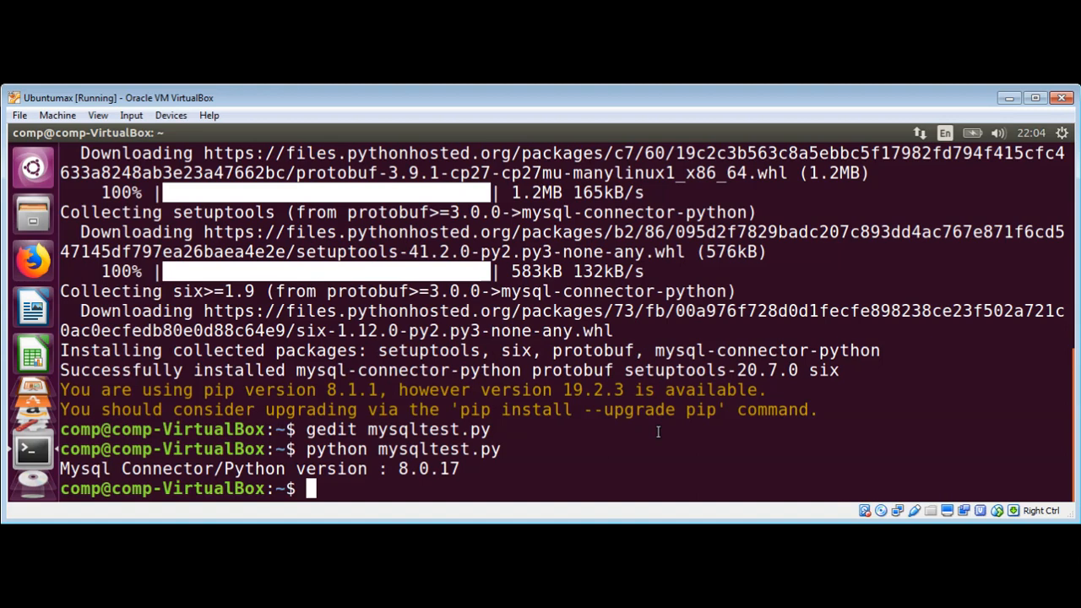
{"action": "mouse_move", "coordinate": [770, 503]}
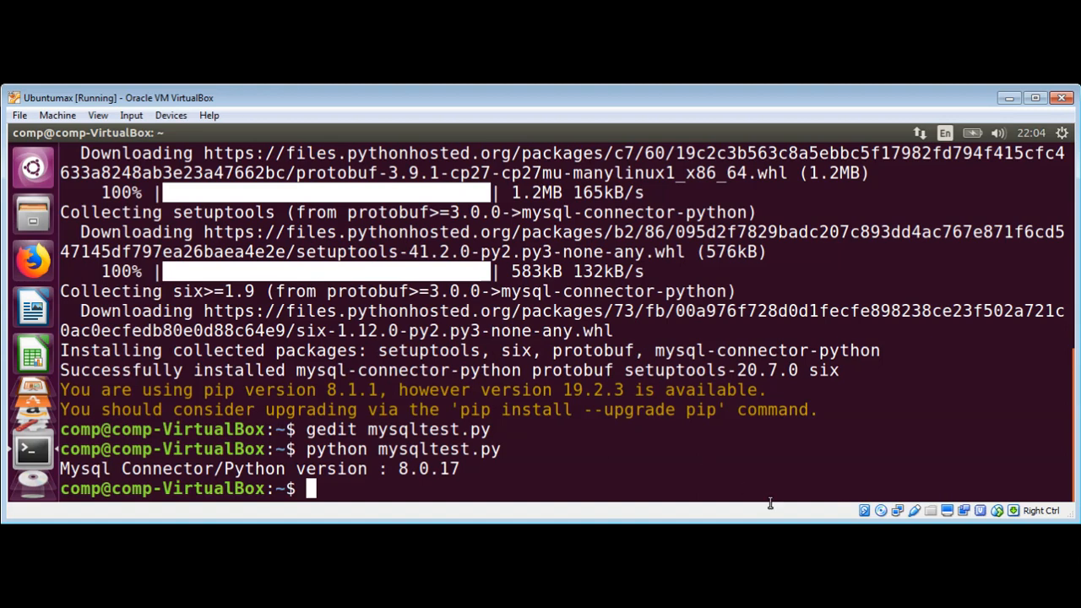